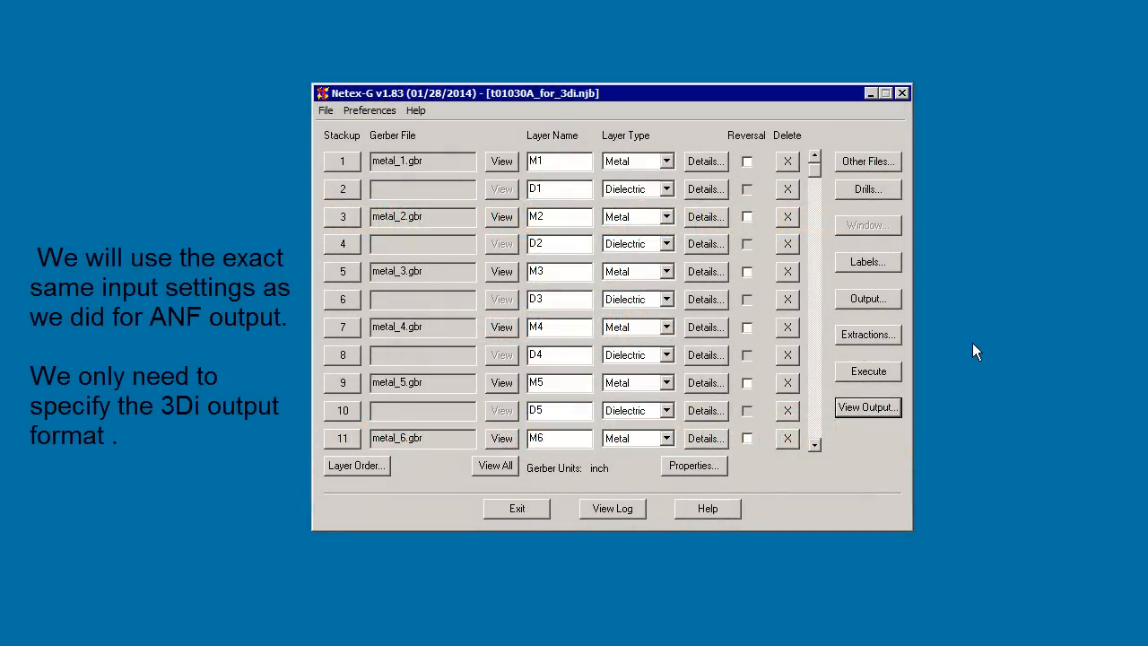
Step: Choose 3Di for STEP as the output format, writing to the T0103A .3di file
click(866, 299)
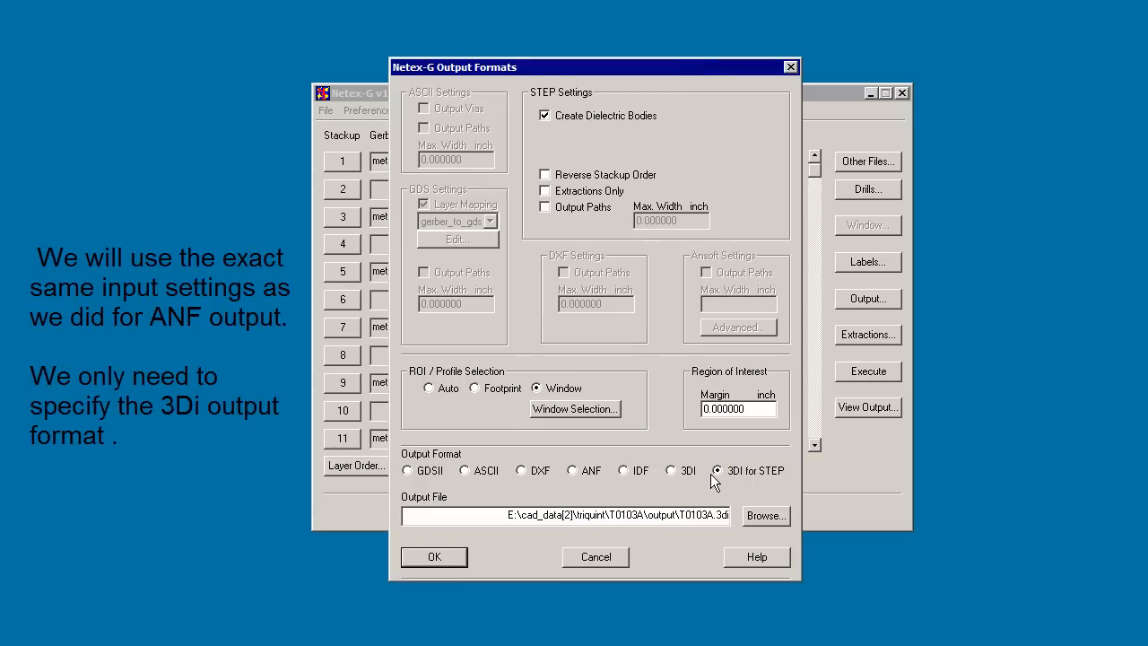
mouse_move(776, 479)
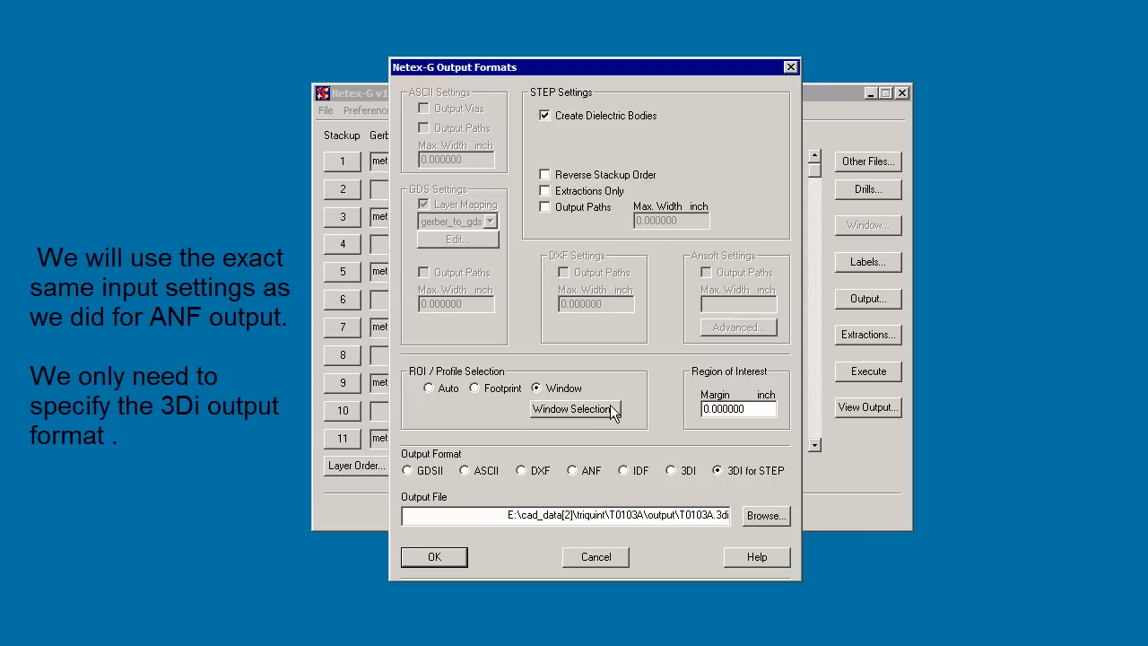
mouse_move(642, 393)
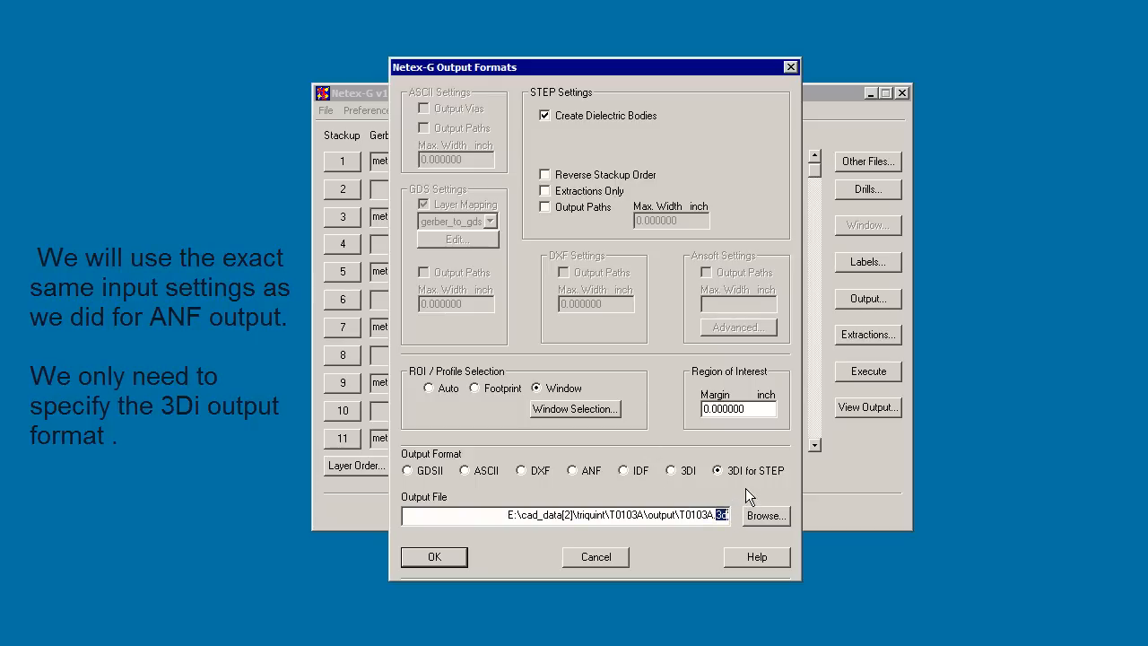
click(433, 557)
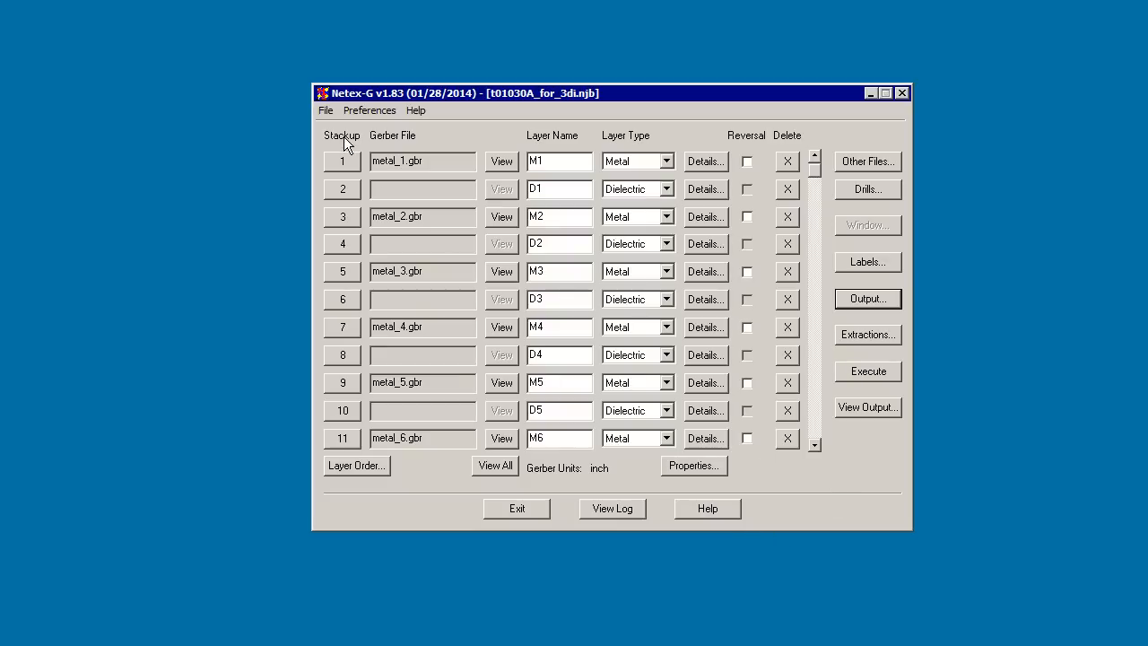
Step: Execute the 3DI for STEP translation and dismiss the Complete message
click(867, 370)
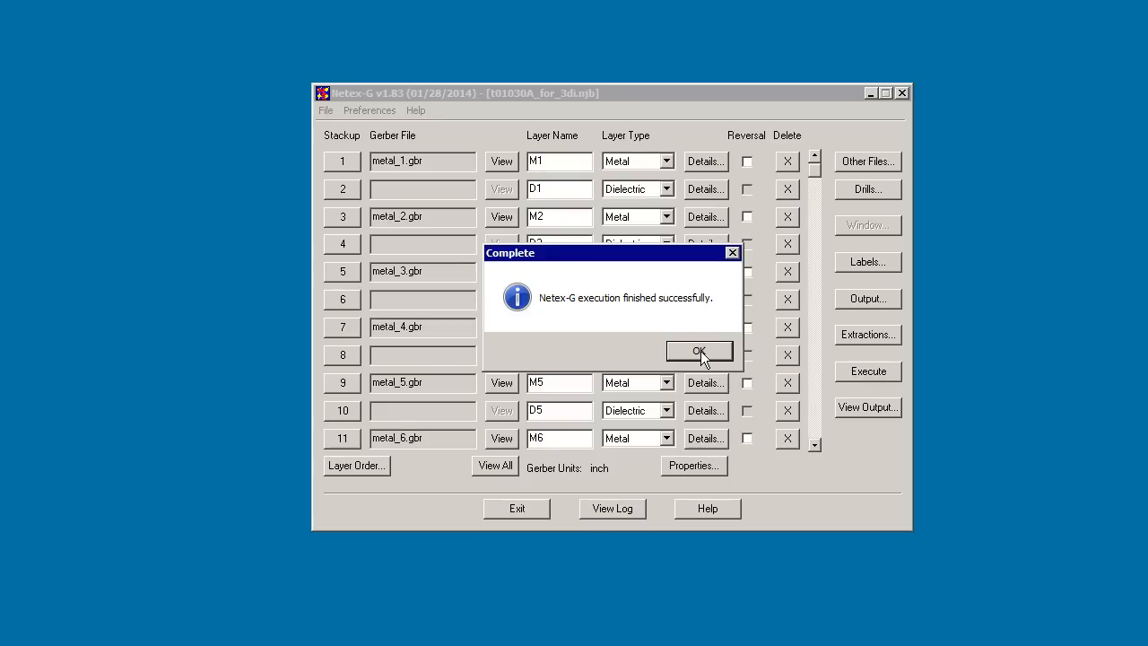
click(699, 351)
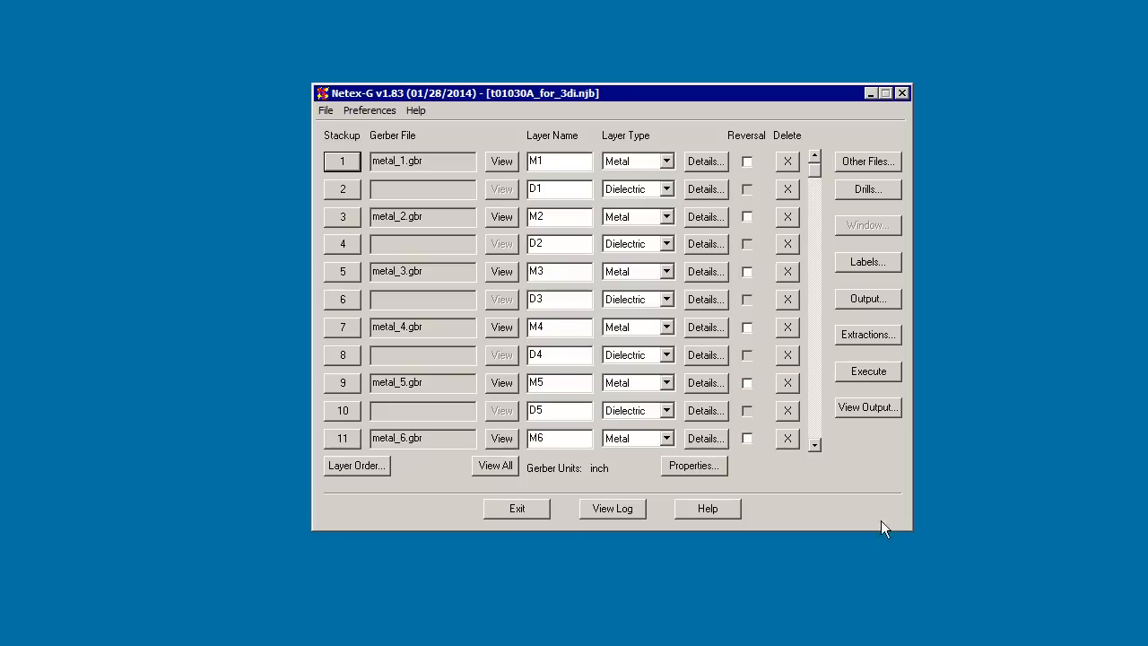
Step: View the T0103A.3di board in 3D-VU, orbiting to see the gaps between its stacked layers
click(866, 371)
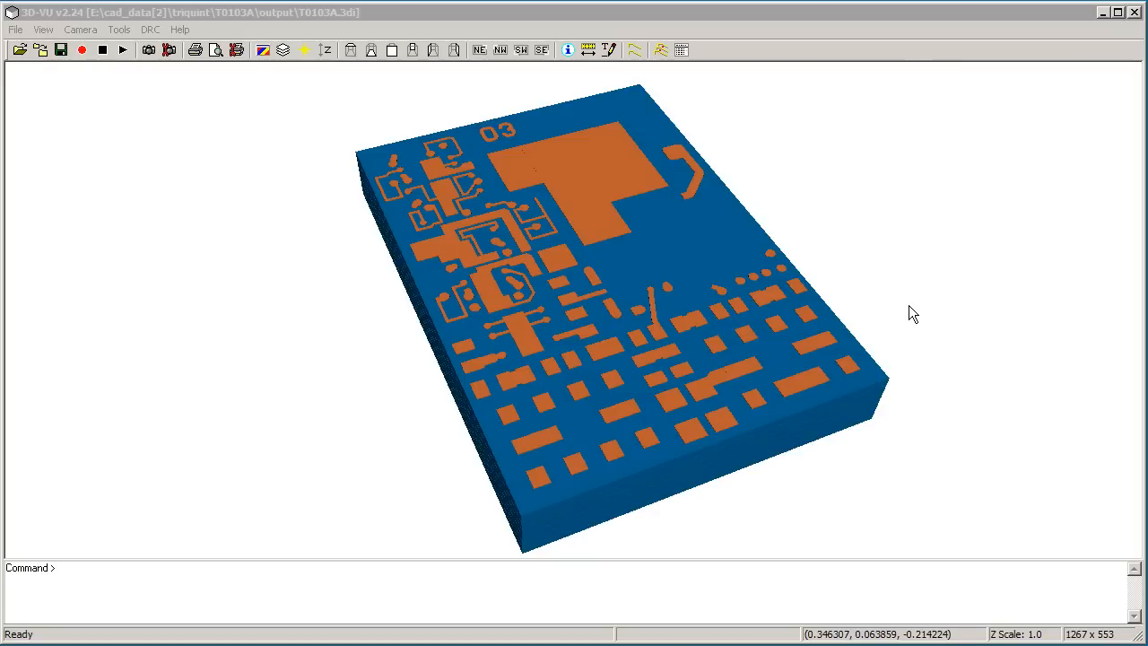
mouse_move(366, 386)
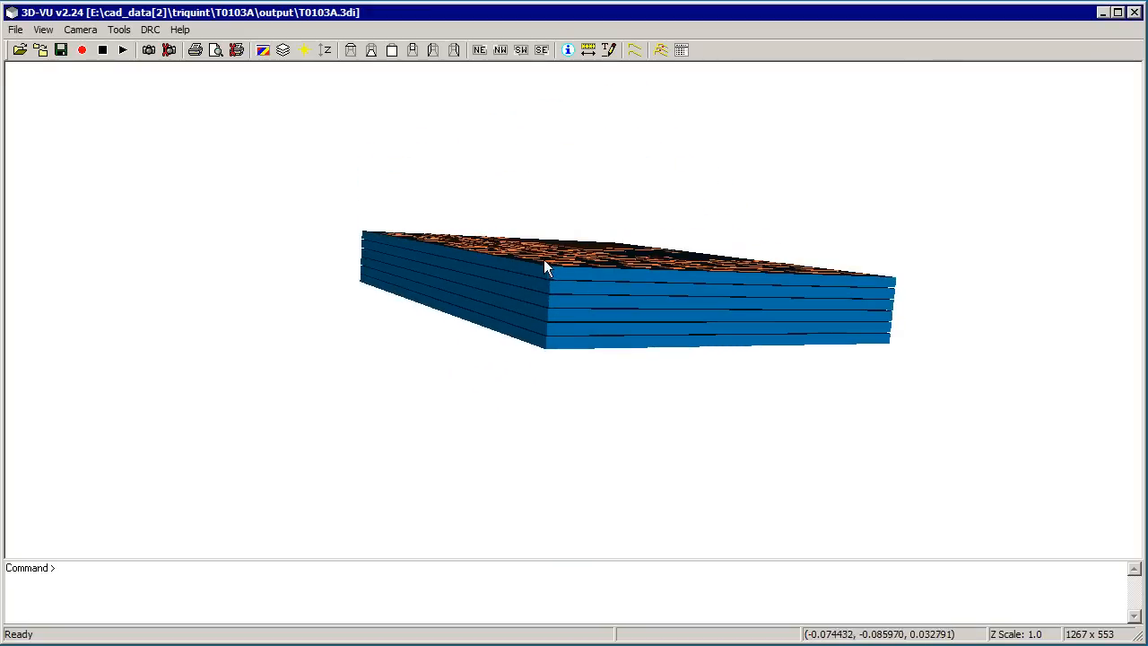
mouse_move(583, 308)
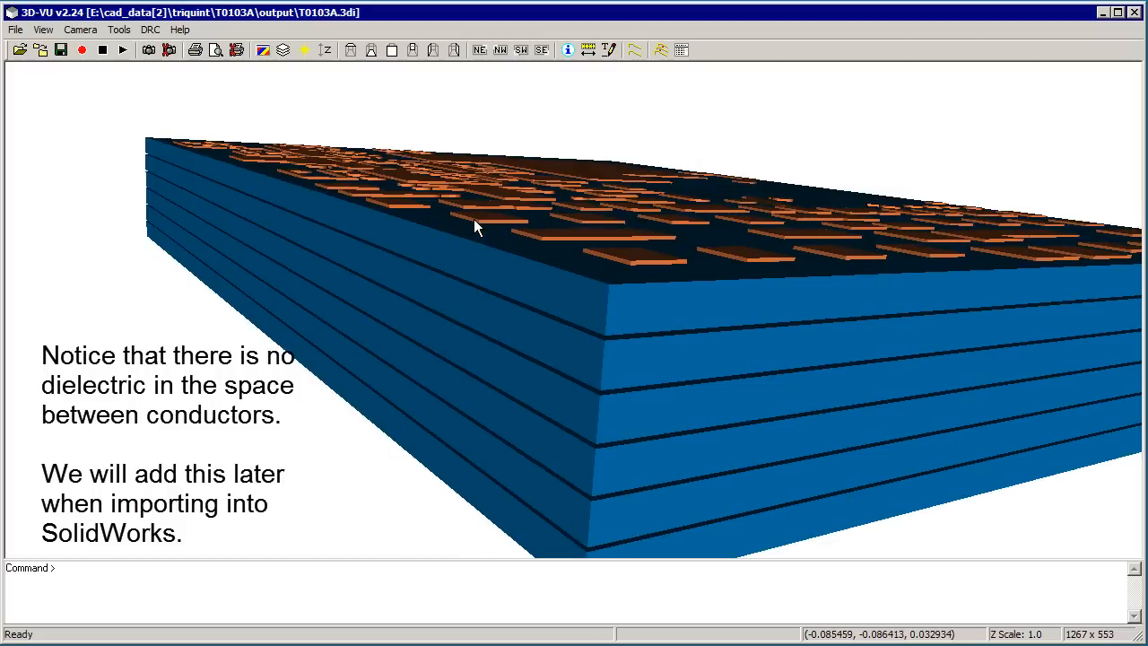
drag(475, 227, 457, 245)
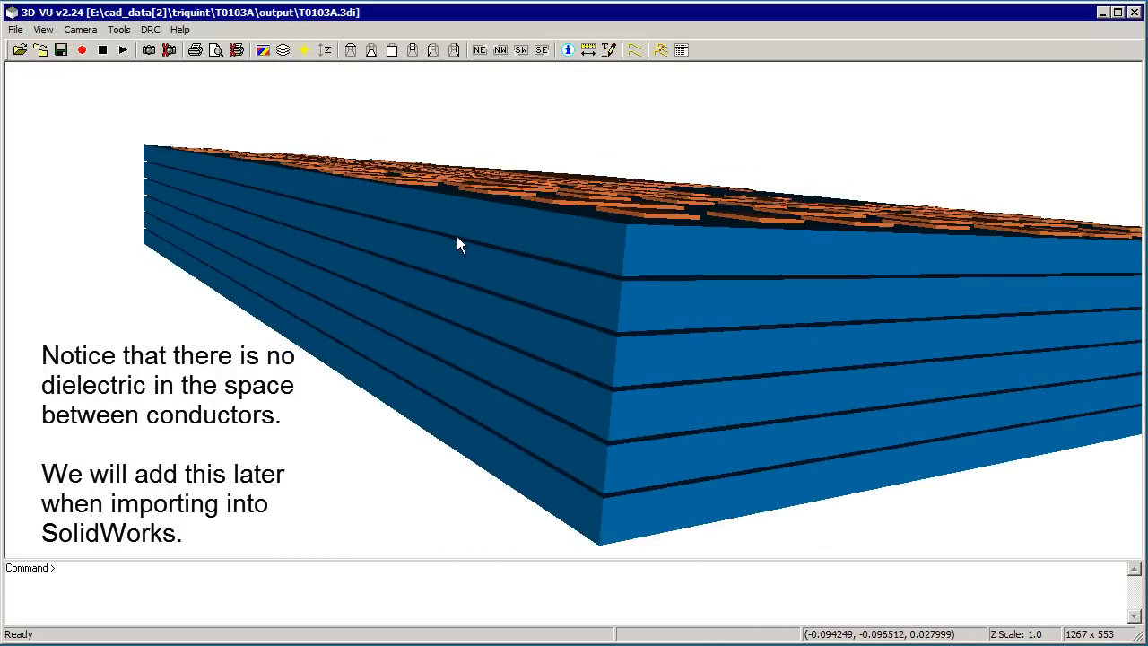
mouse_move(655, 285)
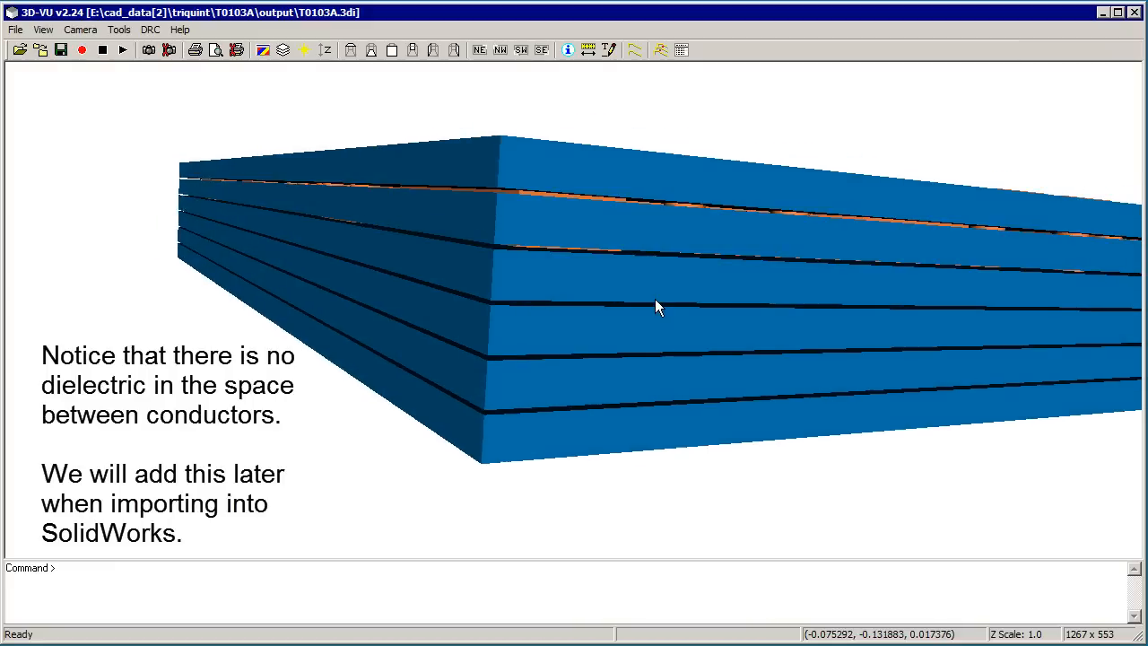
drag(659, 307, 645, 348)
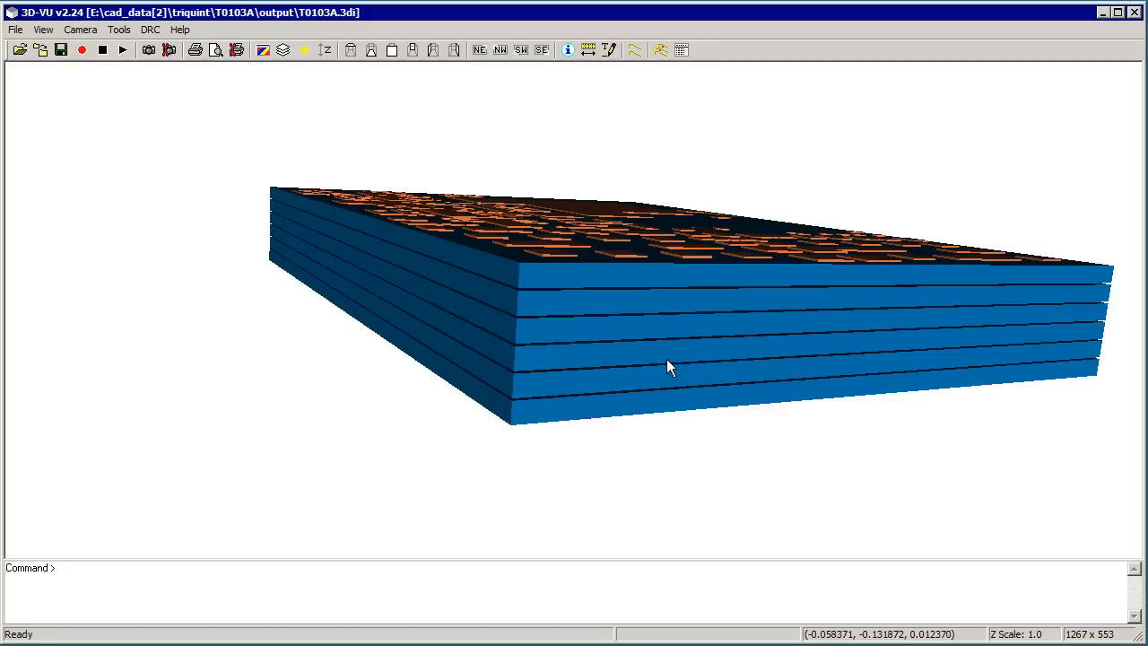
mouse_move(851, 621)
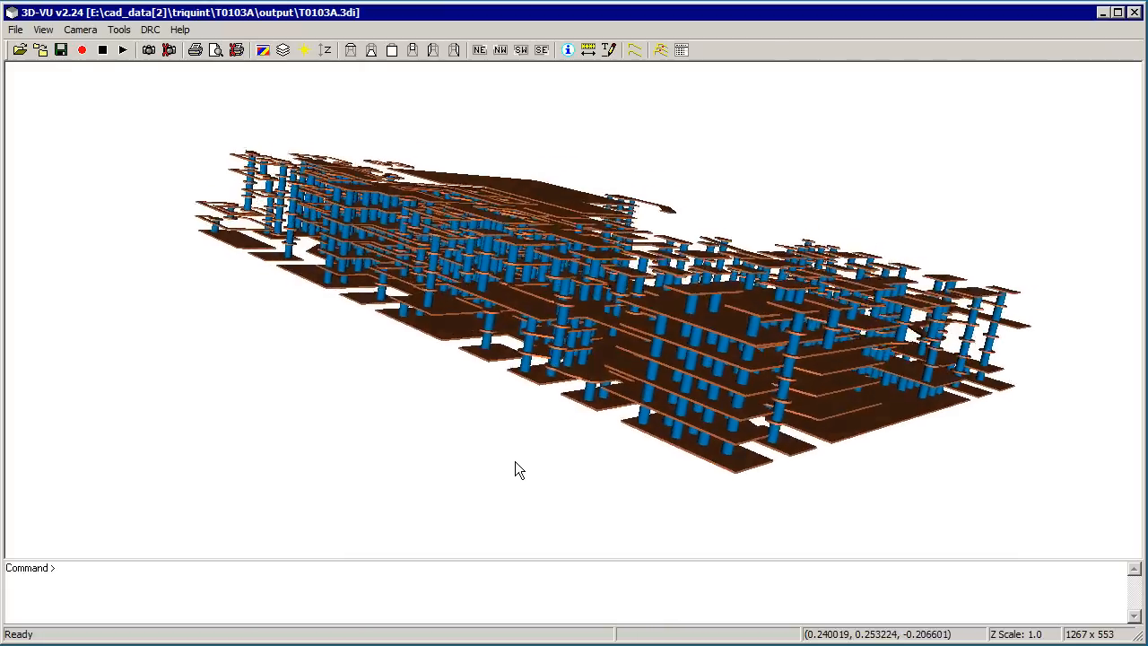
Step: Orbit the exposed metal layers and vias in 3D-VU
drag(515, 469, 615, 428)
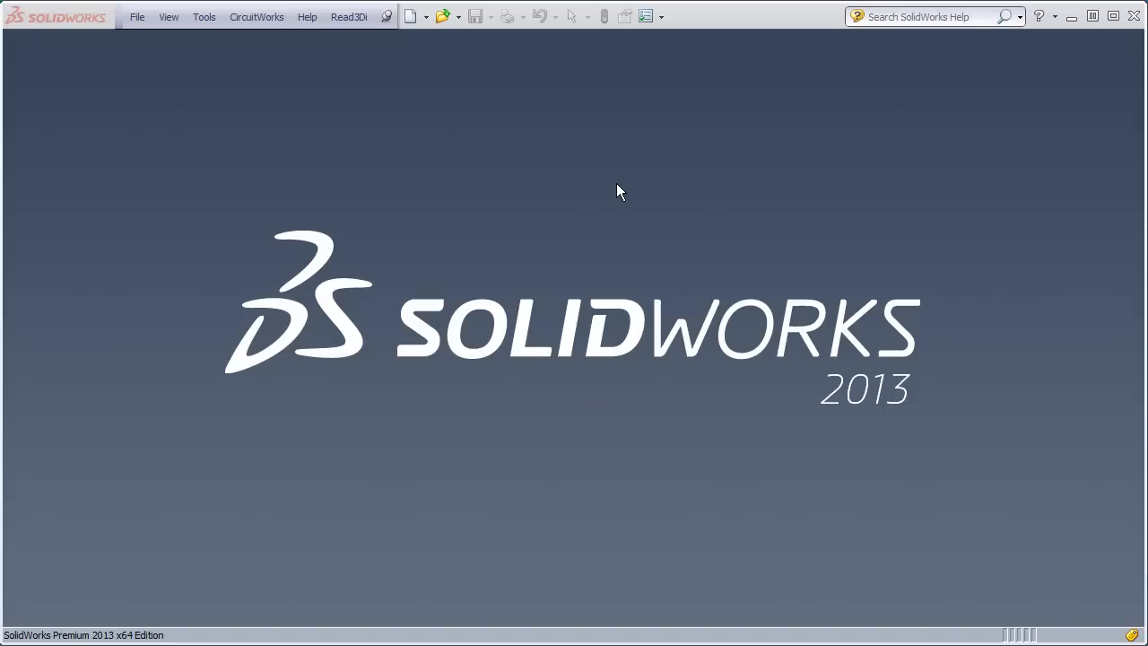
Step: Launch Read3Di loaded with T0103A.3di and review its file path and chord error
click(349, 16)
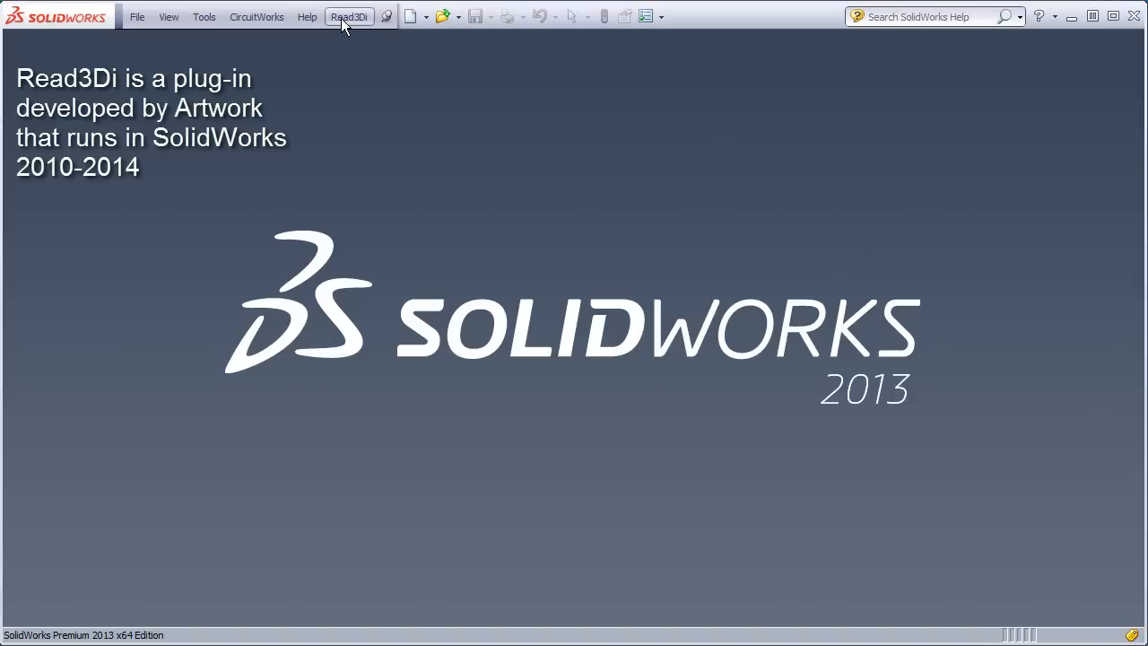
click(349, 16)
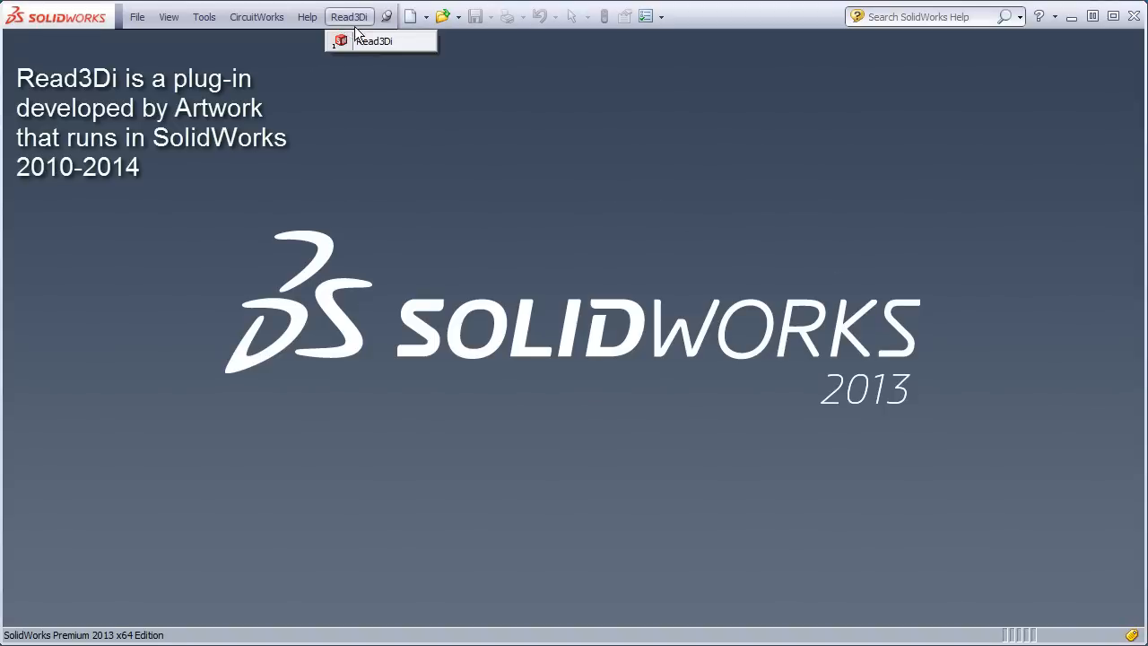
click(372, 41)
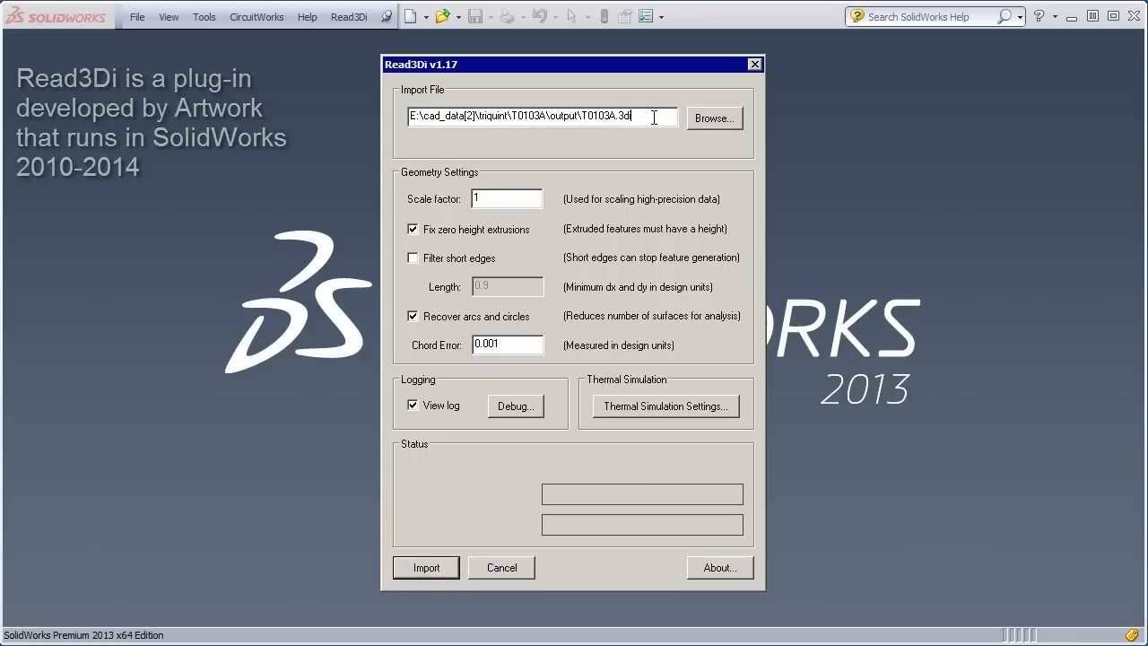
click(506, 198)
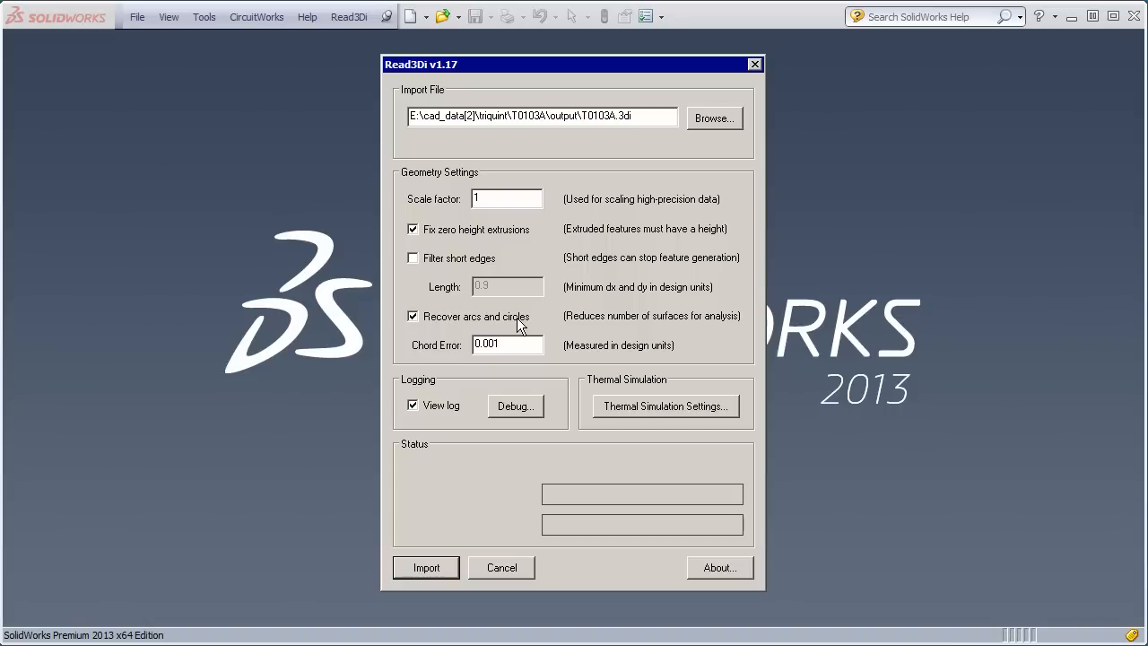
double_click(507, 344)
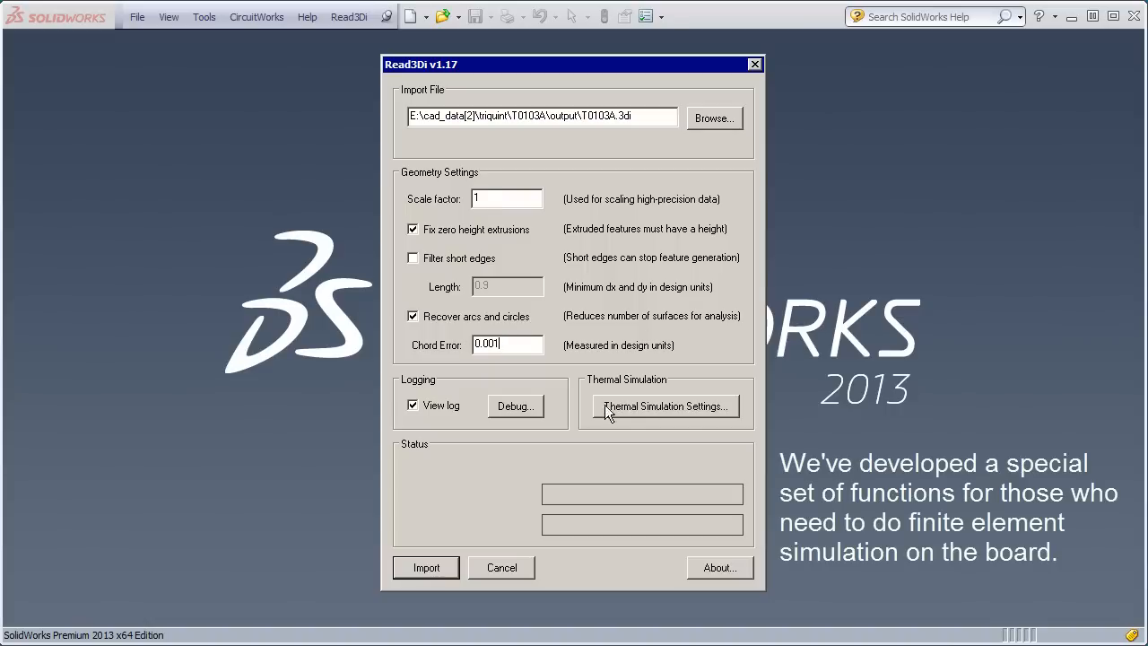
Step: Bring up the Thermal Simulation Settings for the T0103A.3di import
click(665, 405)
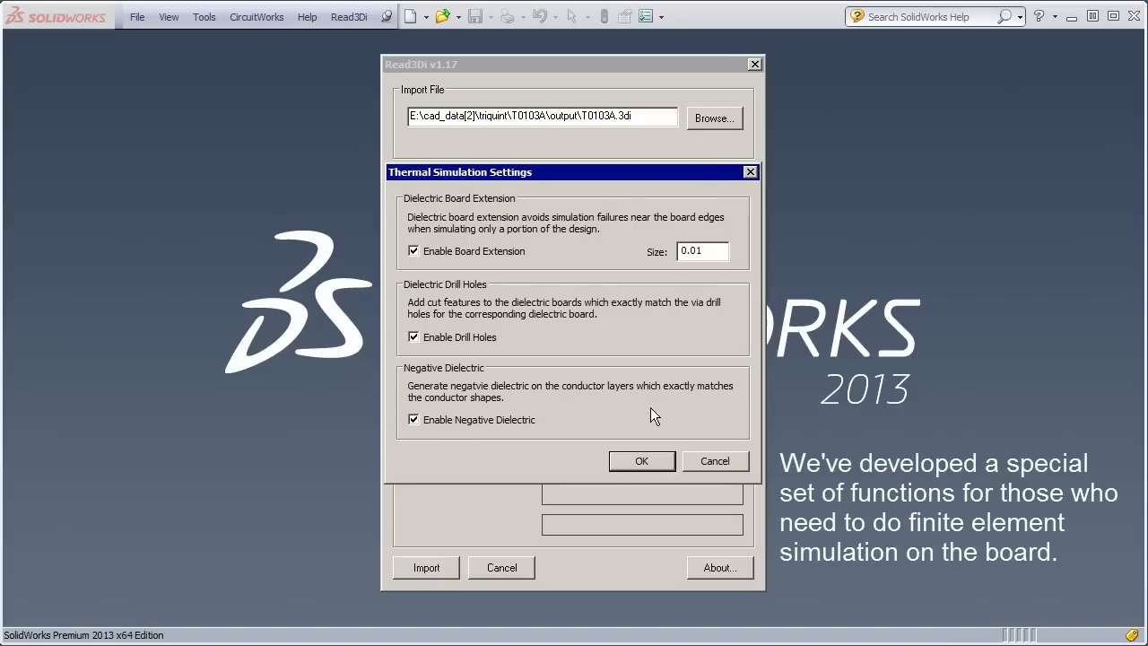
mouse_move(698, 192)
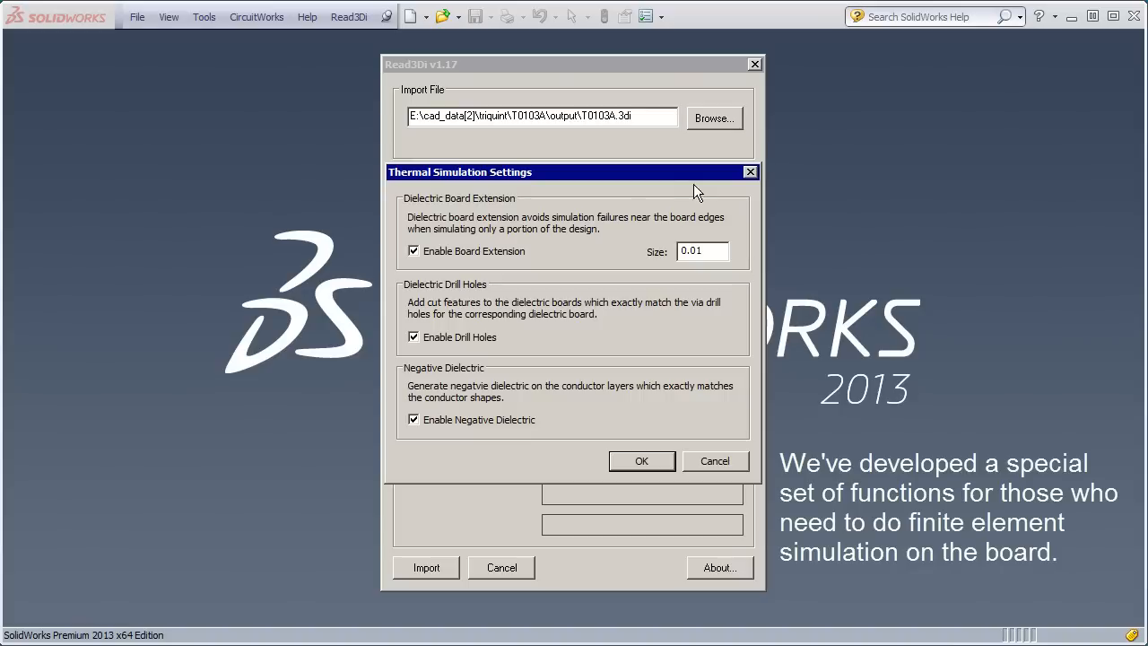
mouse_move(699, 187)
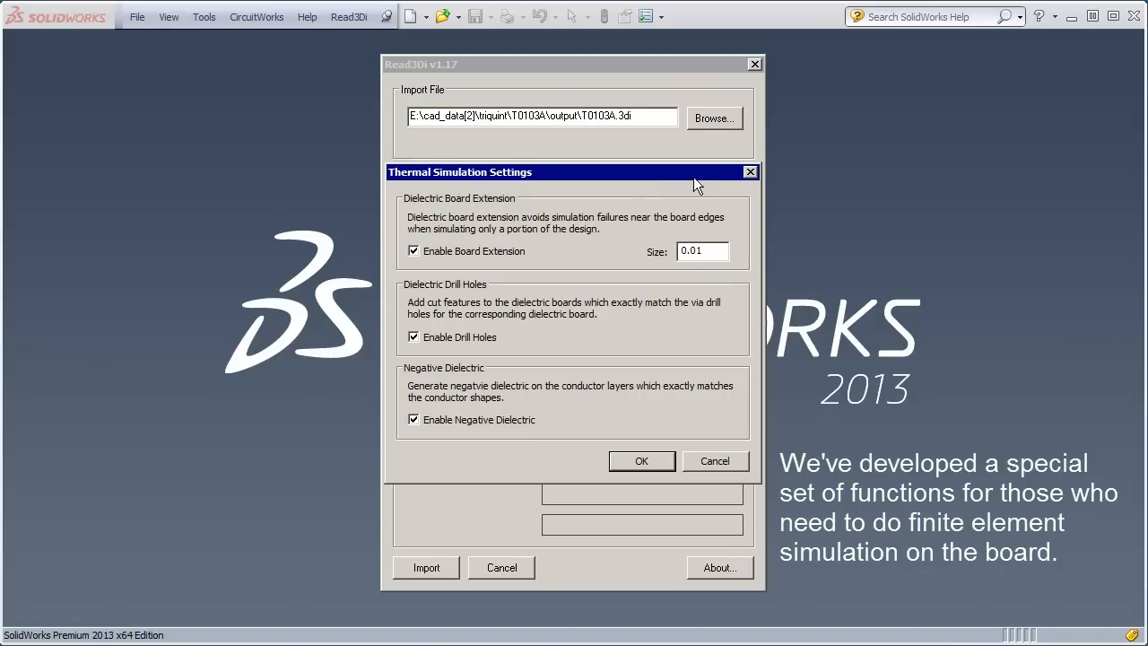
mouse_move(440, 269)
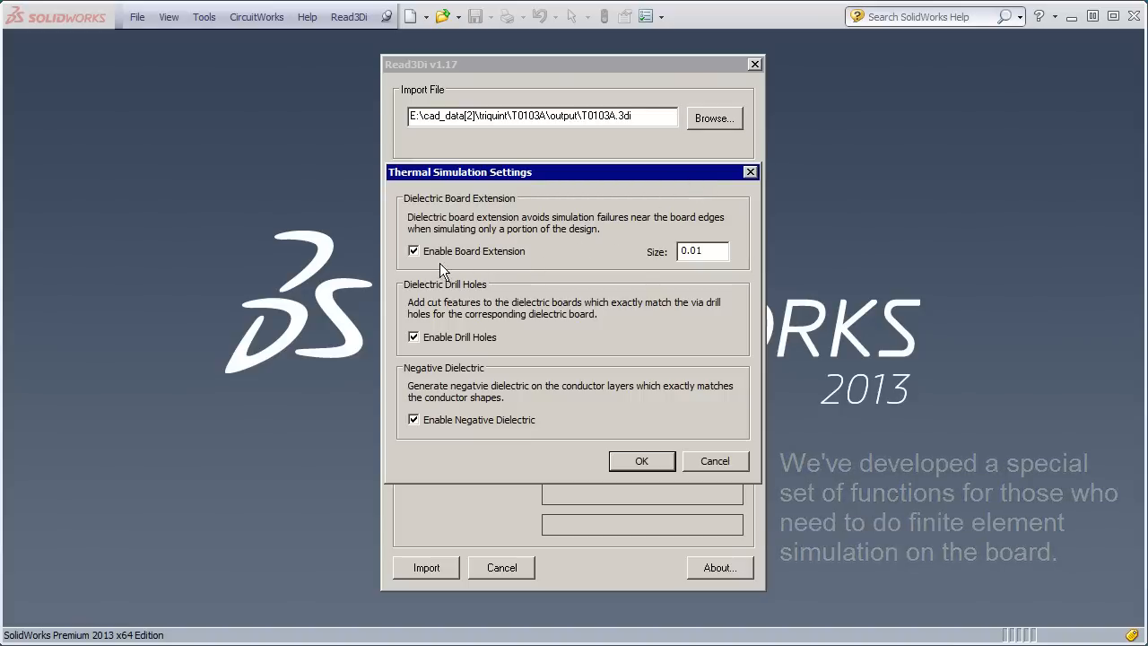
mouse_move(509, 259)
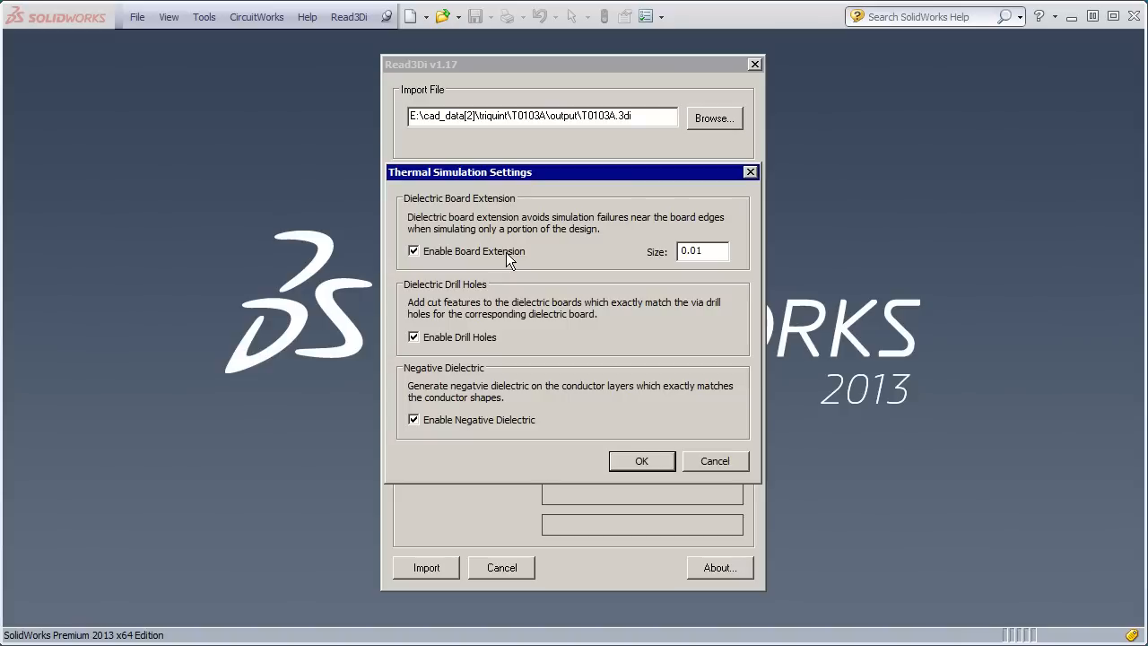
mouse_move(453, 352)
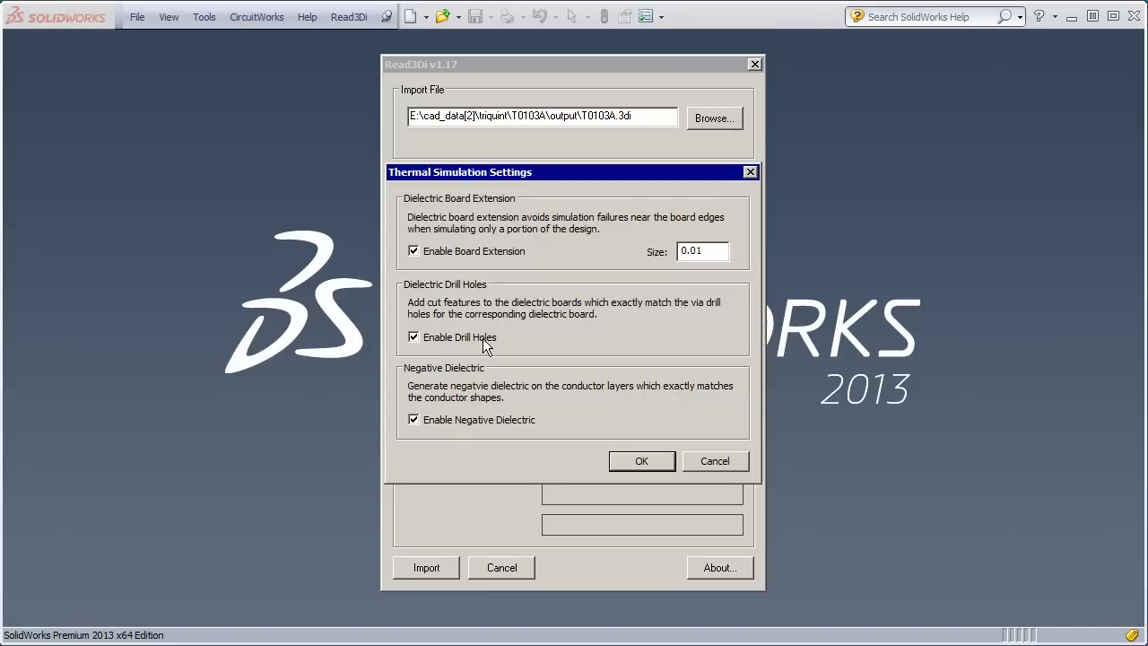
mouse_move(511, 347)
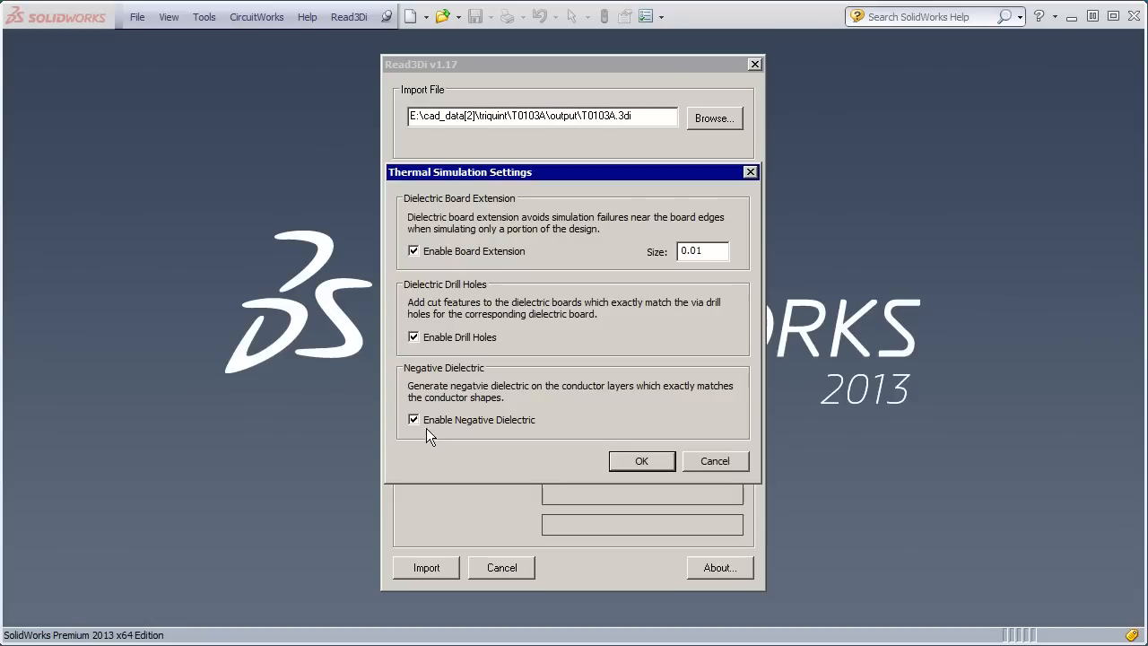
mouse_move(581, 426)
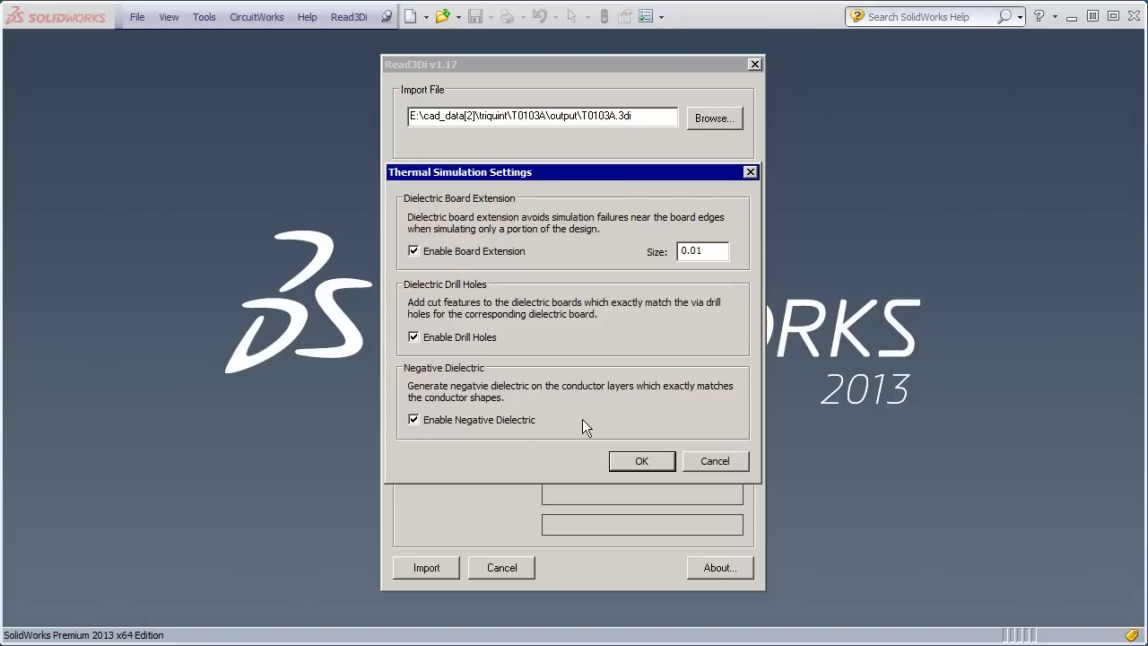
mouse_move(524, 431)
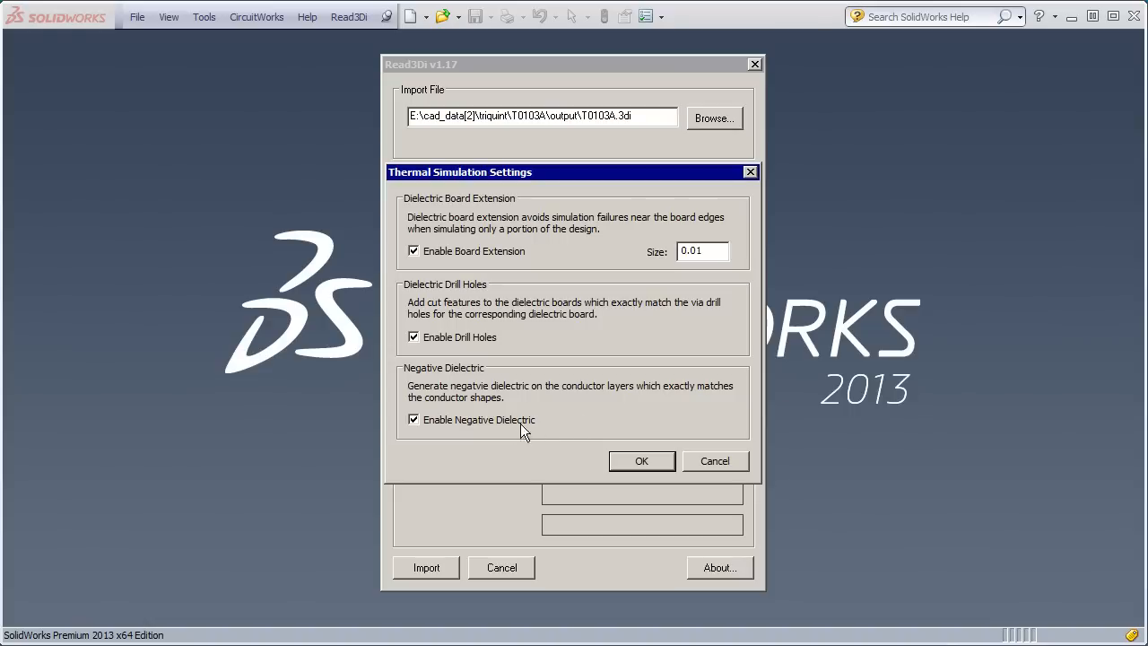
mouse_move(571, 420)
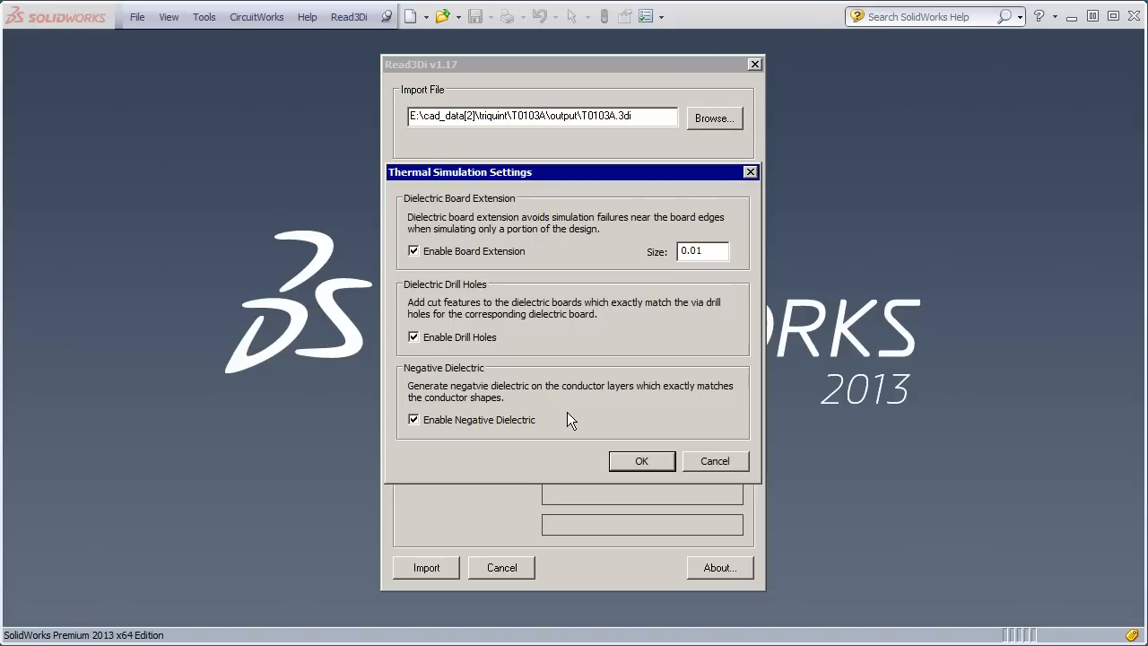
mouse_move(637, 460)
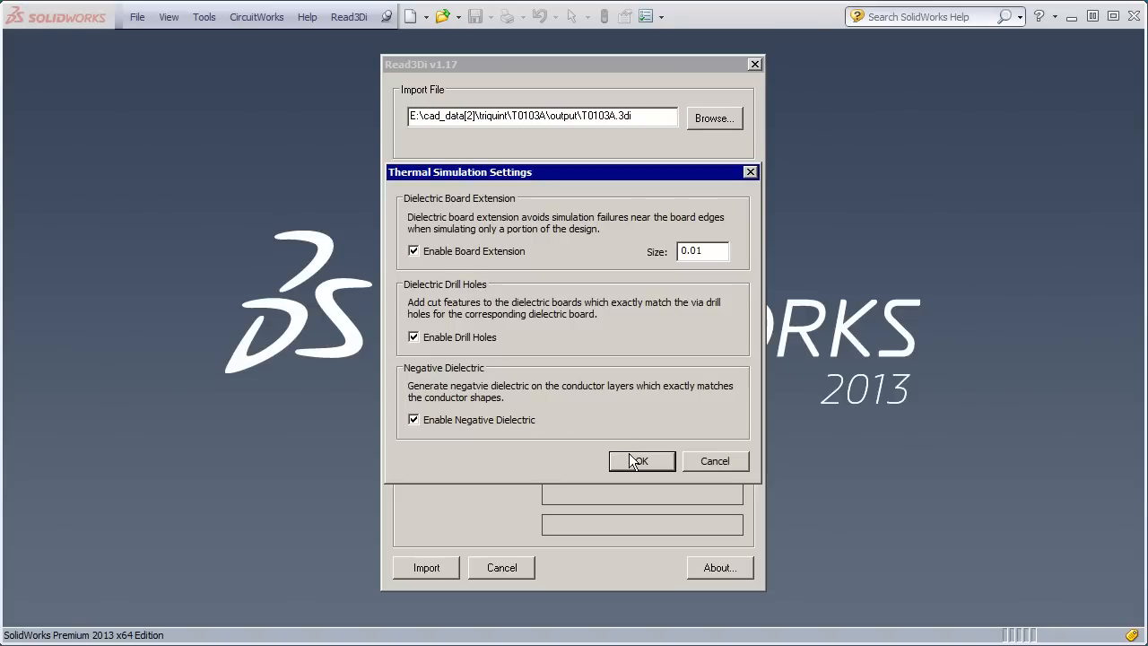
Step: Confirm the thermal settings and import T0103A.3di into a layered board assembly
click(641, 460)
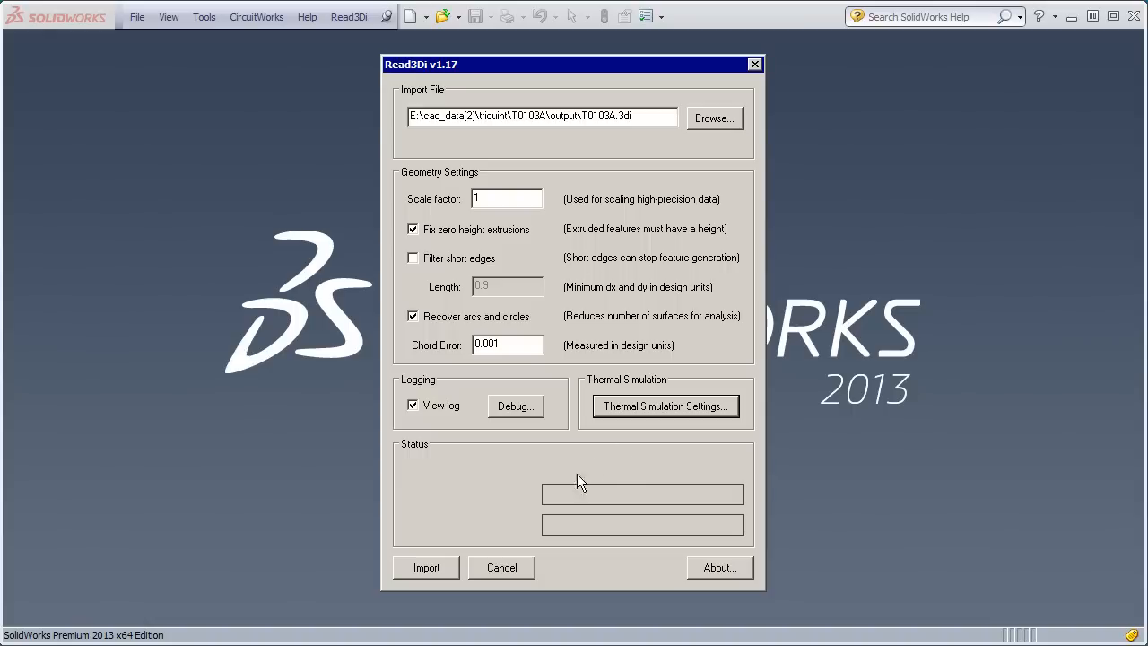
click(426, 567)
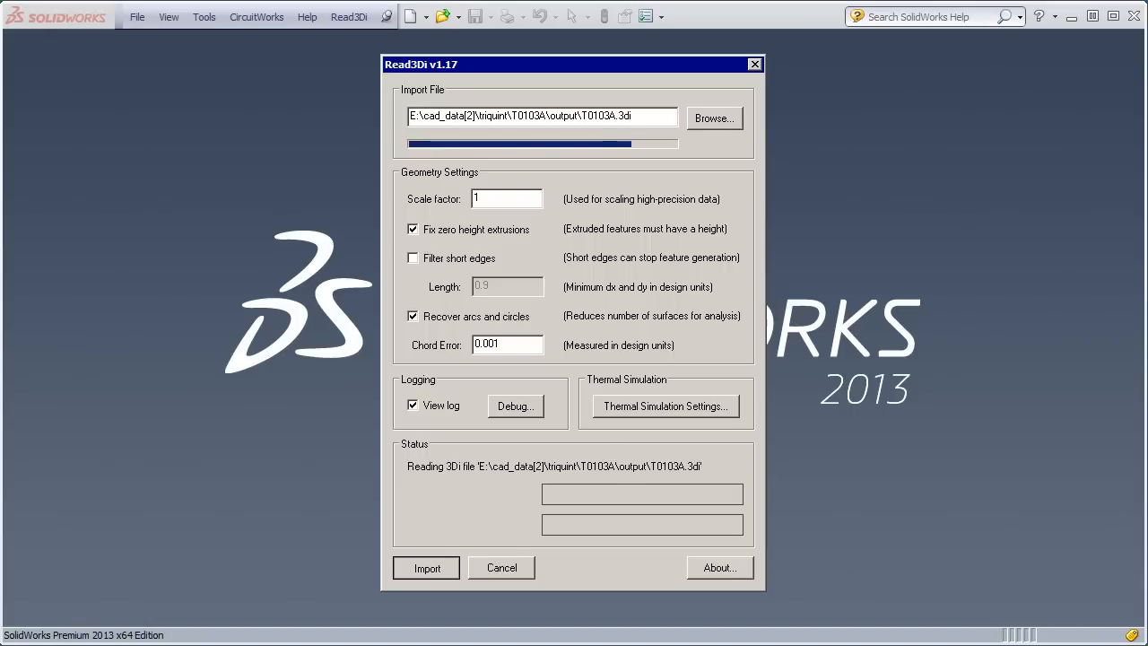
click(427, 567)
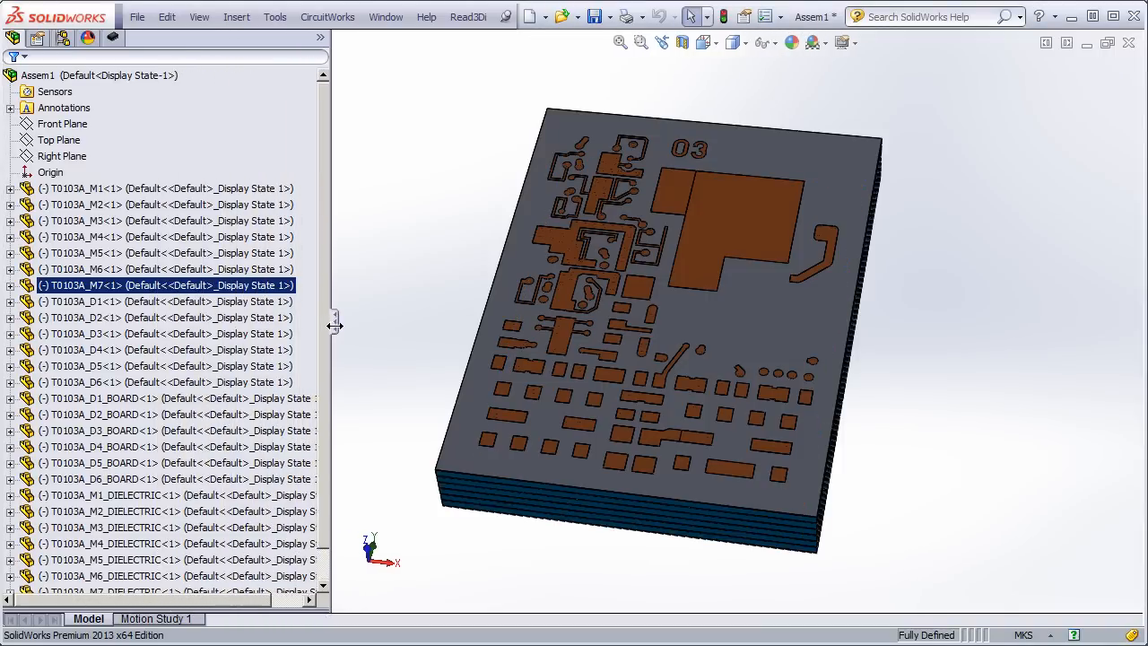
Step: Widen the FeatureManager tree so the full conductor, dielectric and board part names show
drag(334, 325, 373, 325)
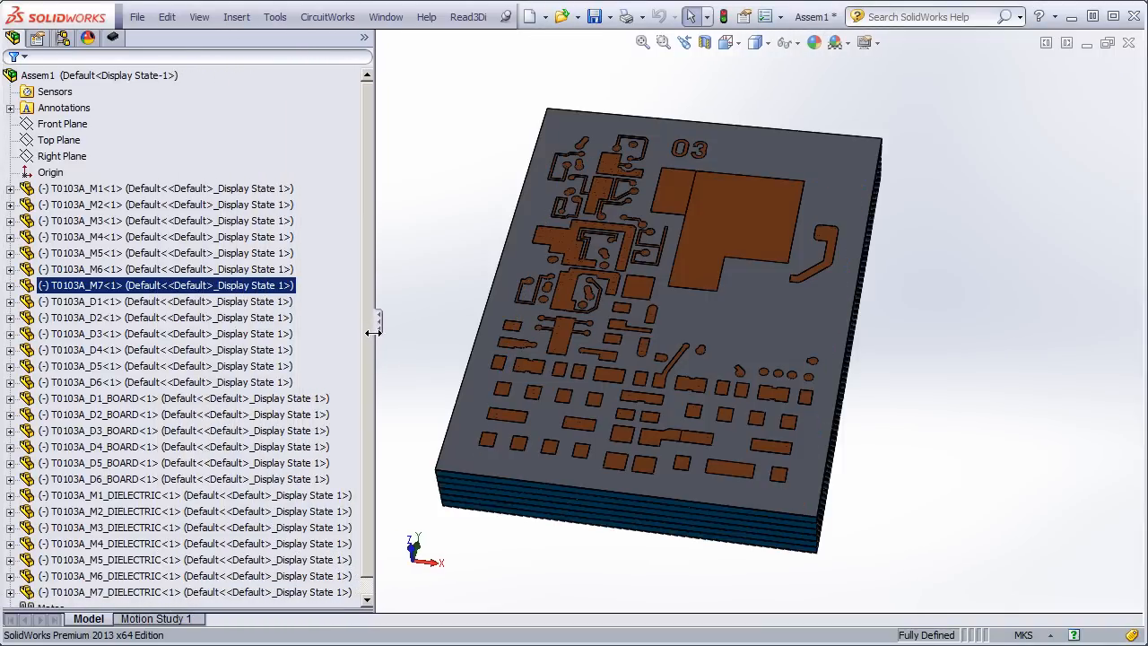
click(735, 224)
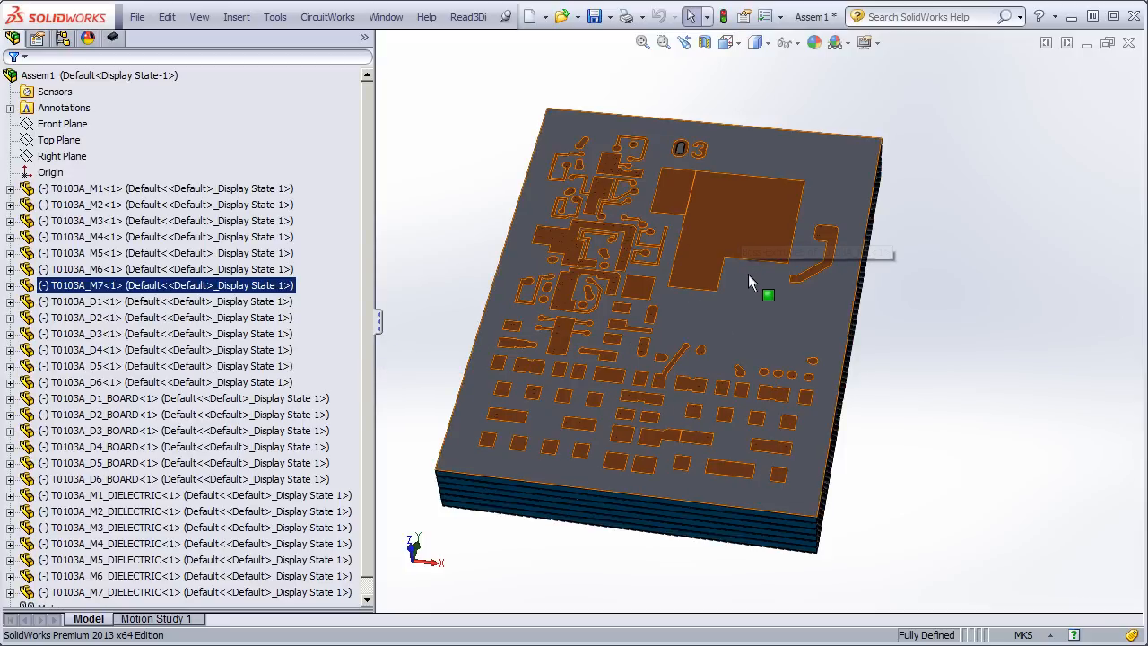
mouse_move(779, 274)
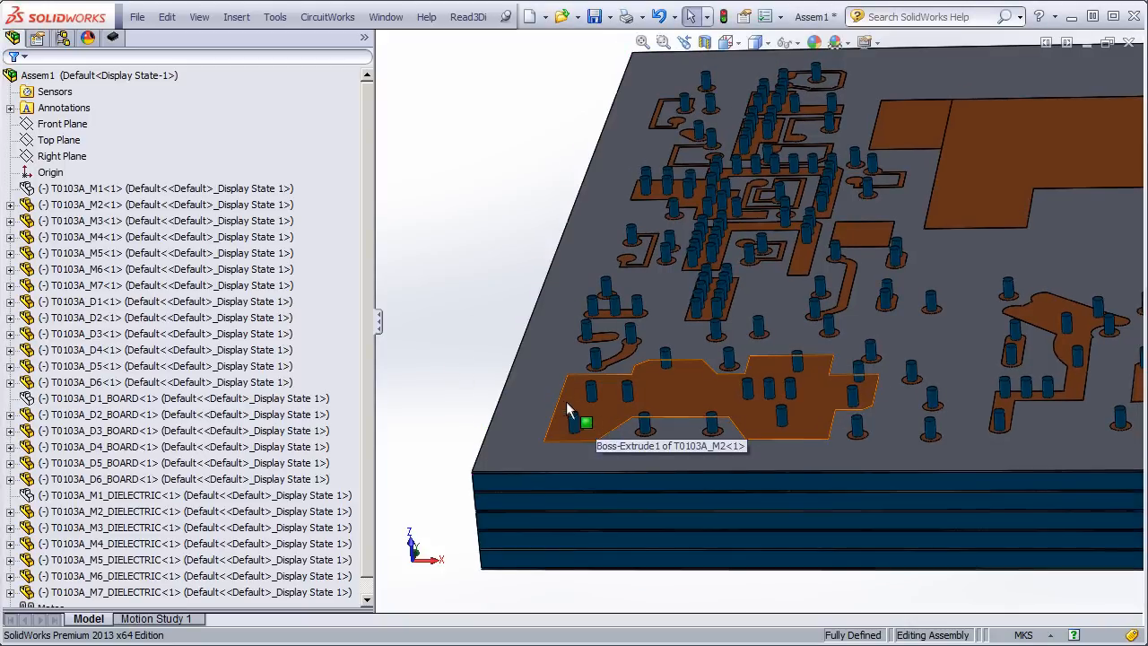
mouse_move(633, 453)
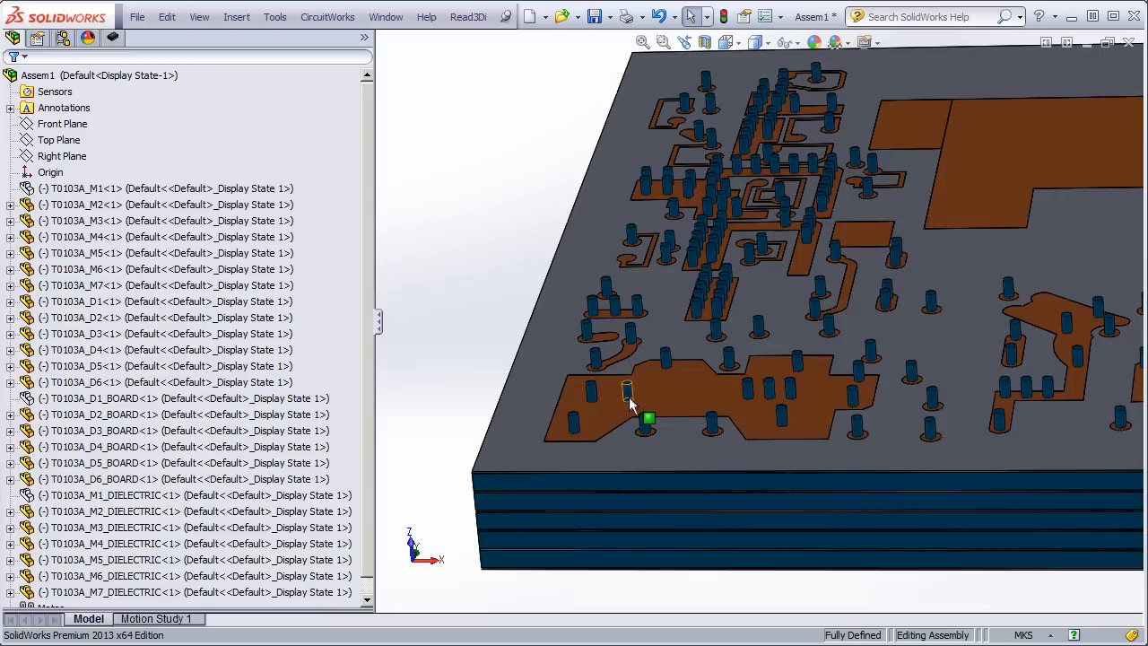
mouse_move(628, 392)
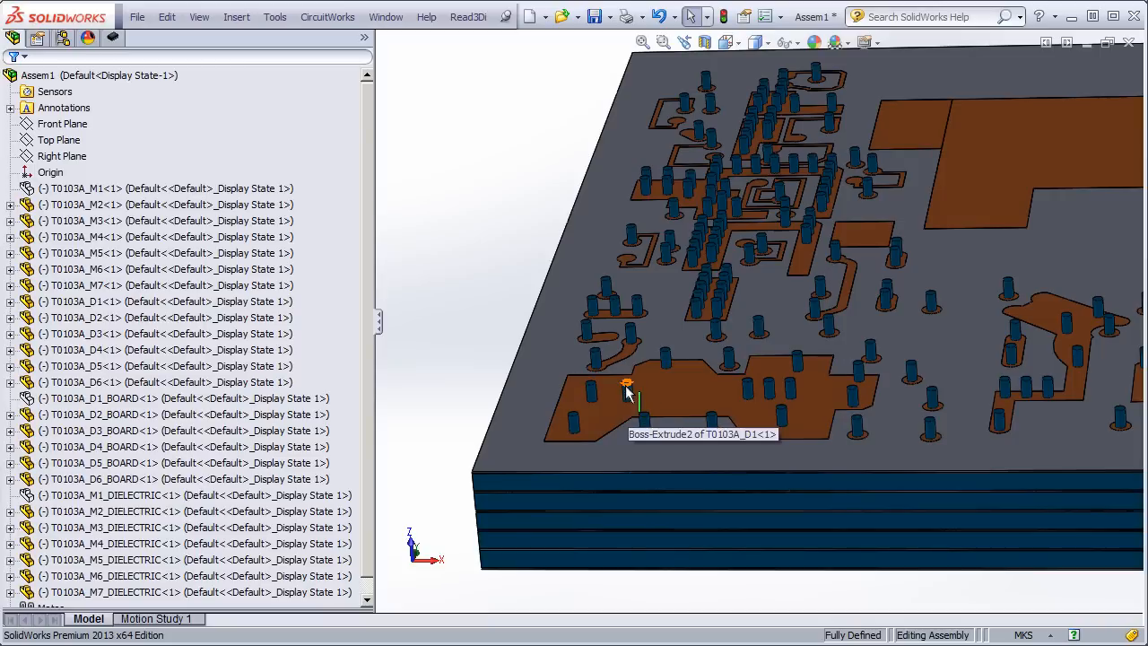
mouse_move(633, 394)
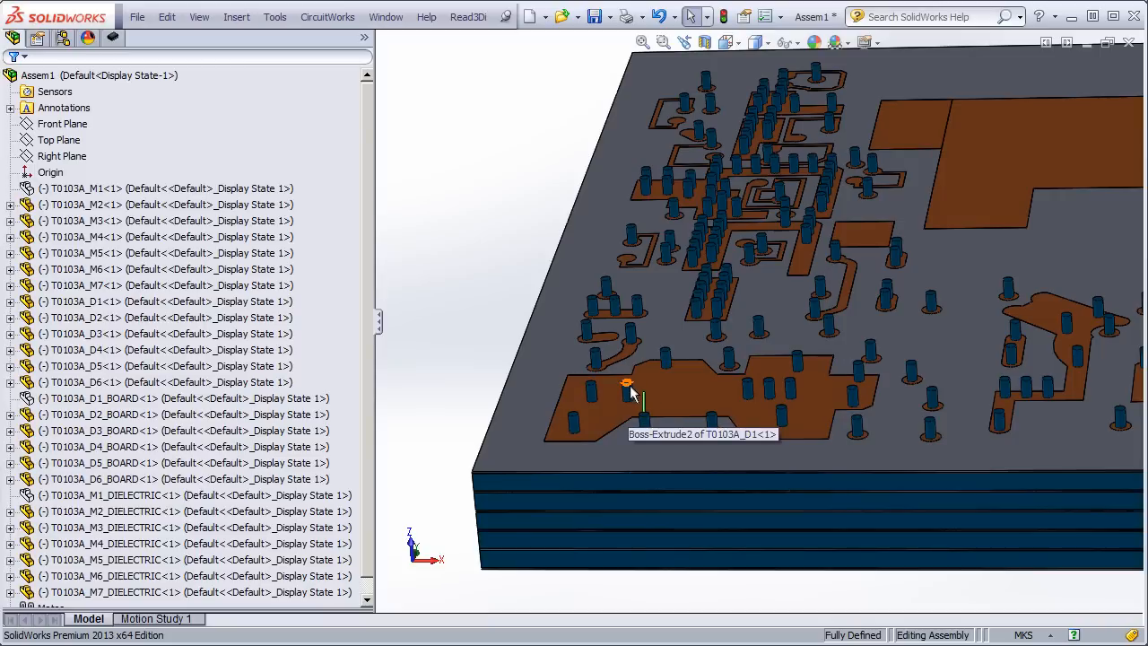
mouse_move(462, 392)
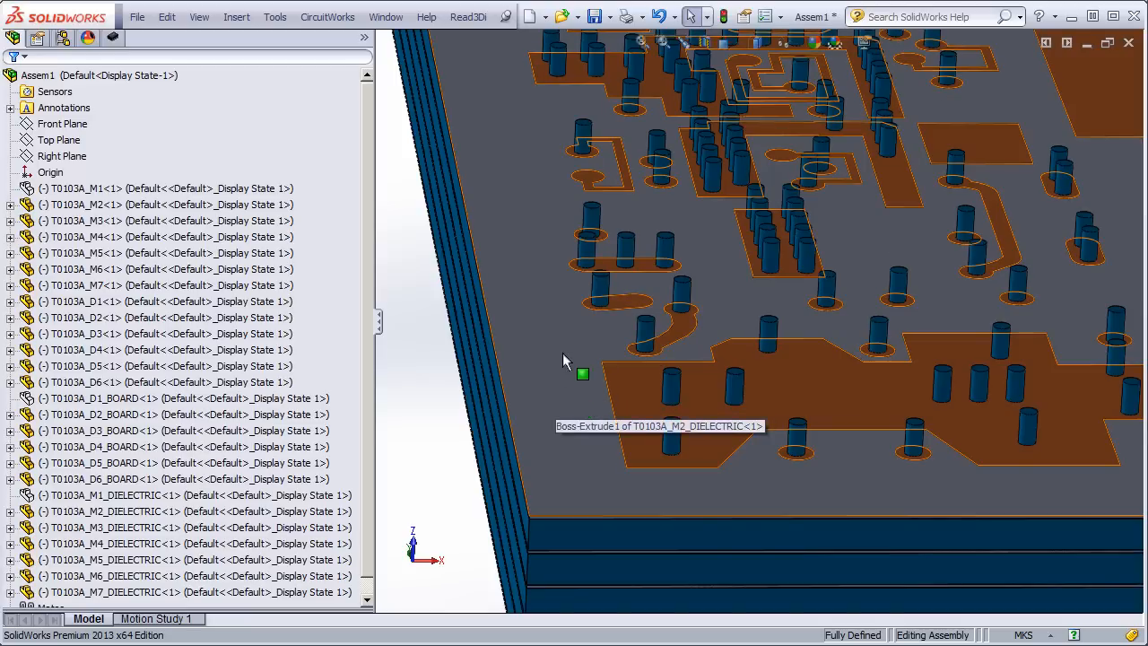
mouse_move(581, 347)
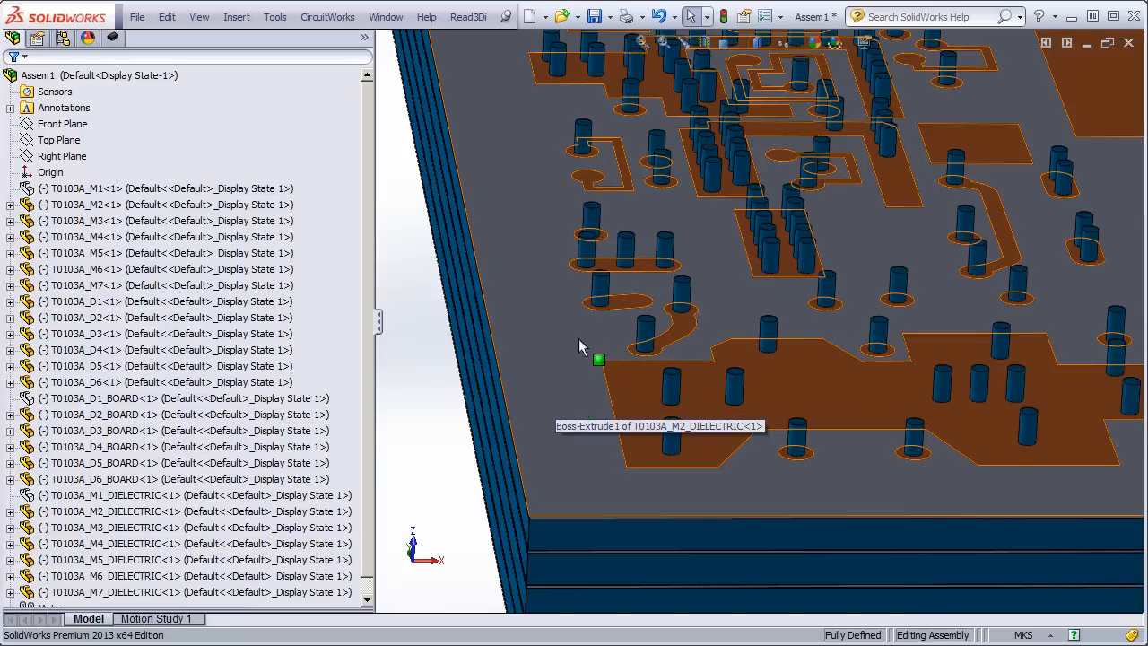
mouse_move(575, 344)
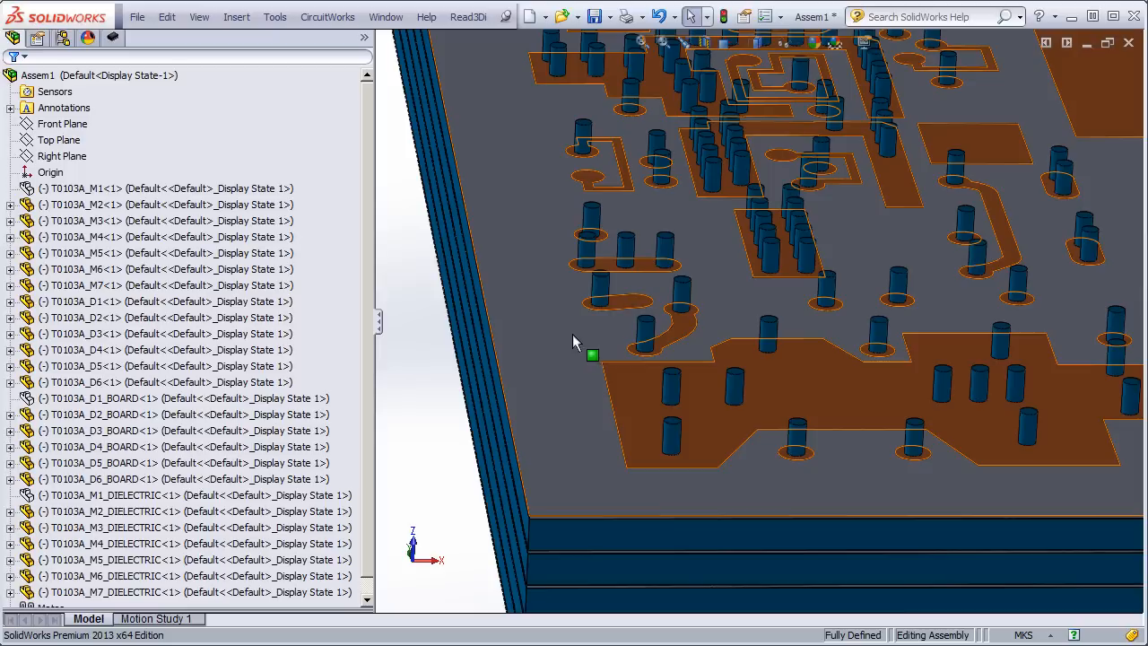
mouse_move(711, 491)
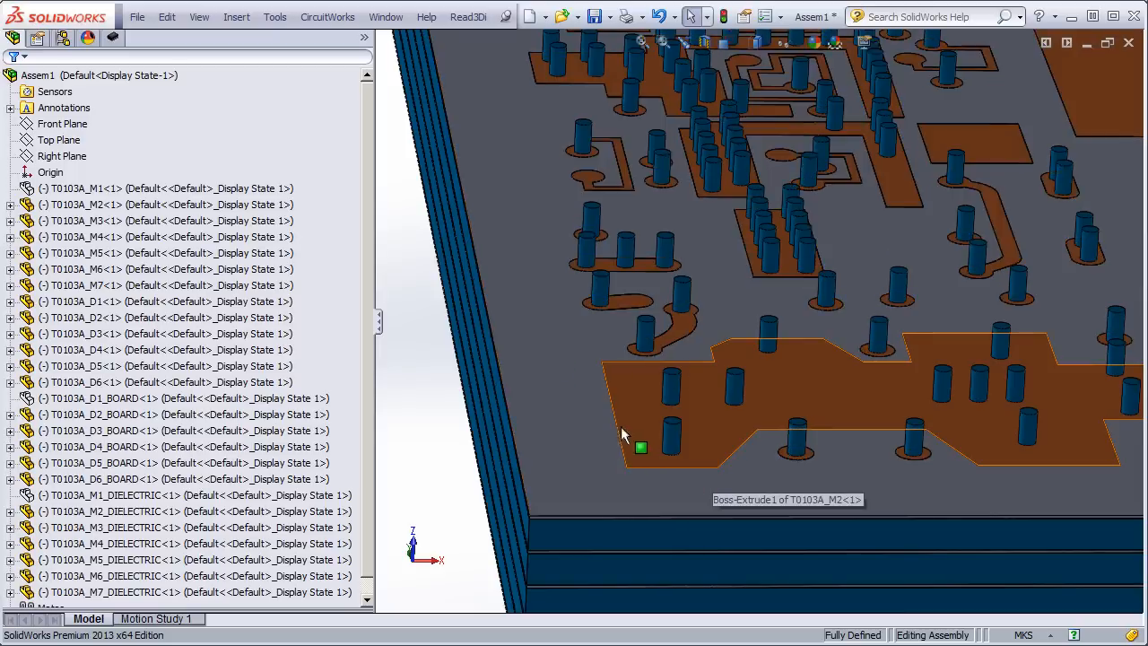
mouse_move(570, 426)
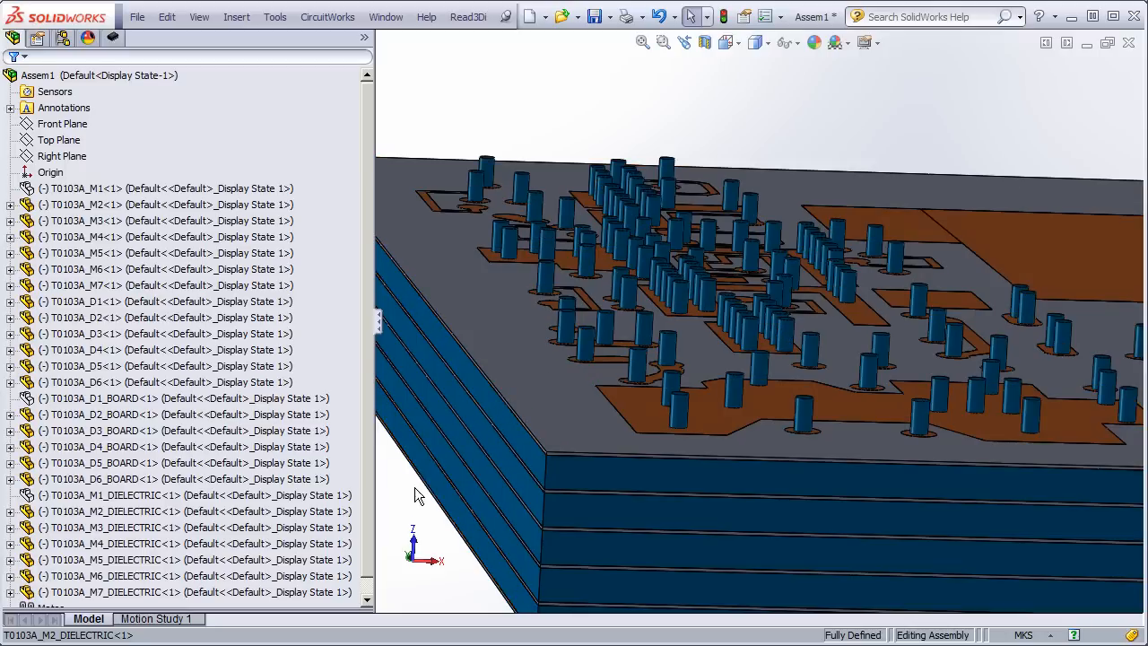
mouse_move(404, 503)
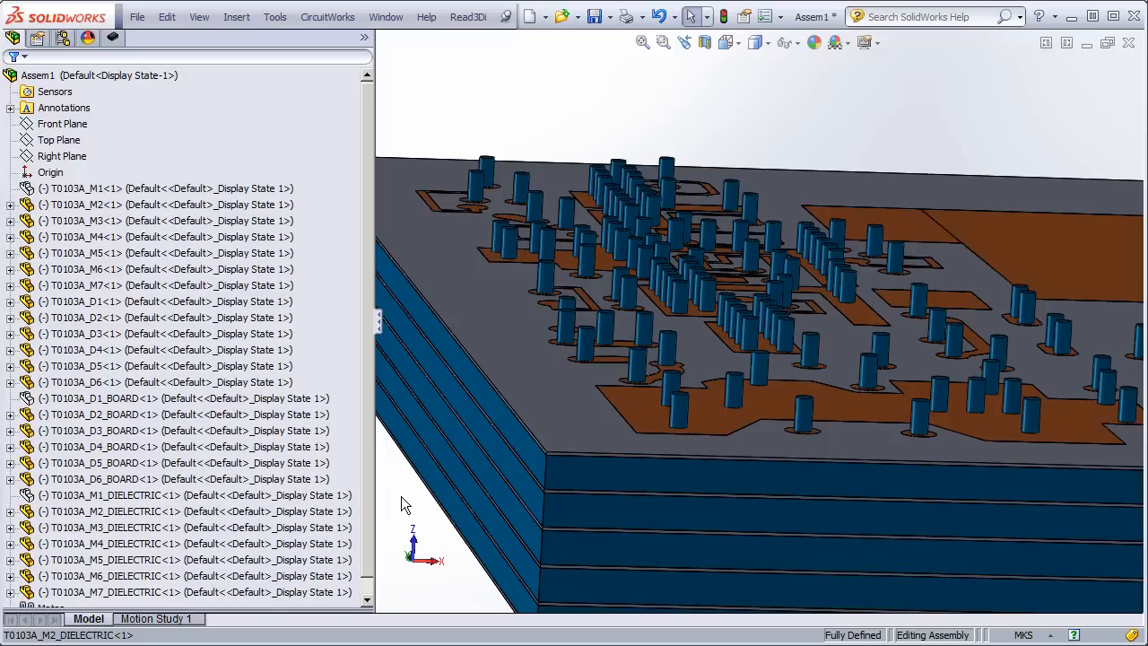
mouse_move(415, 504)
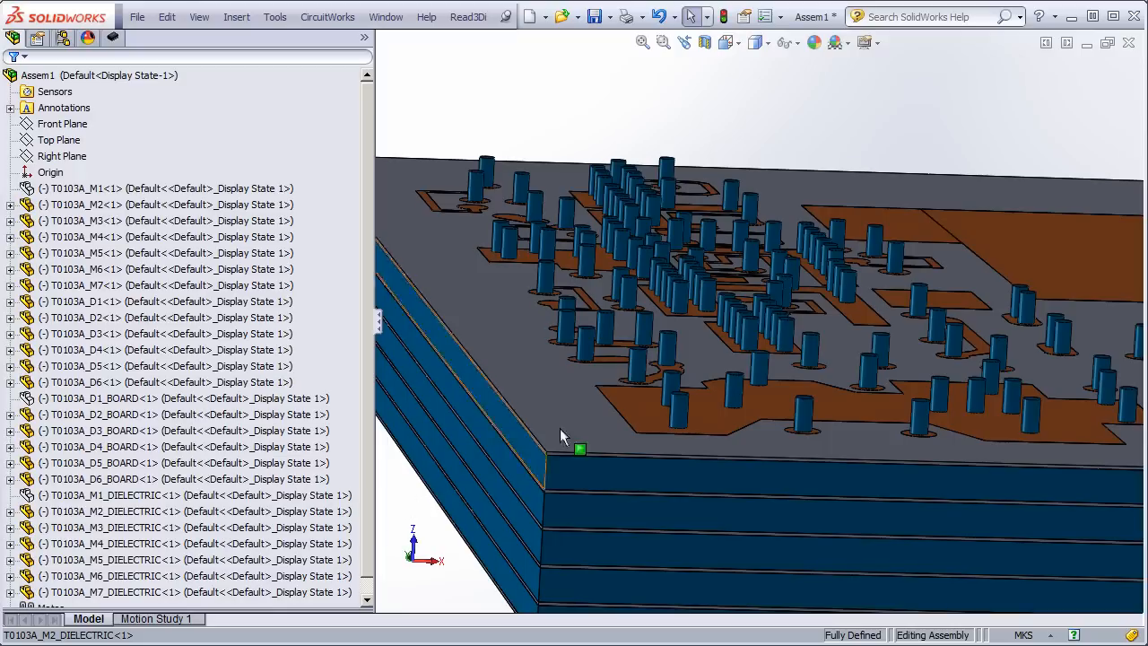
mouse_move(641, 368)
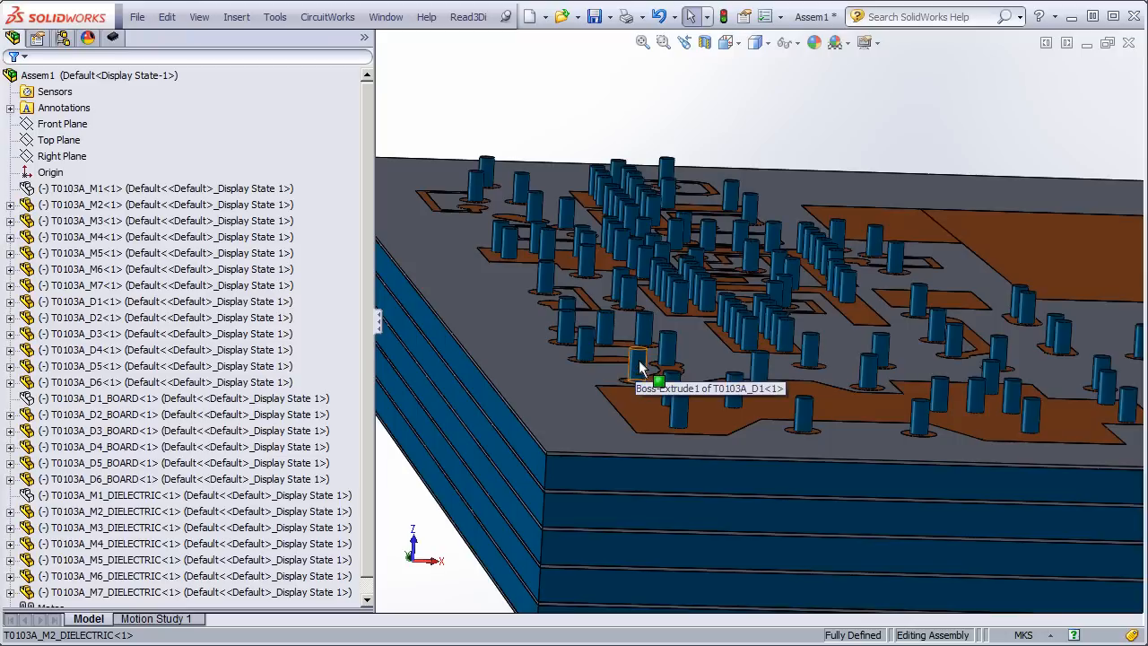
mouse_move(410, 508)
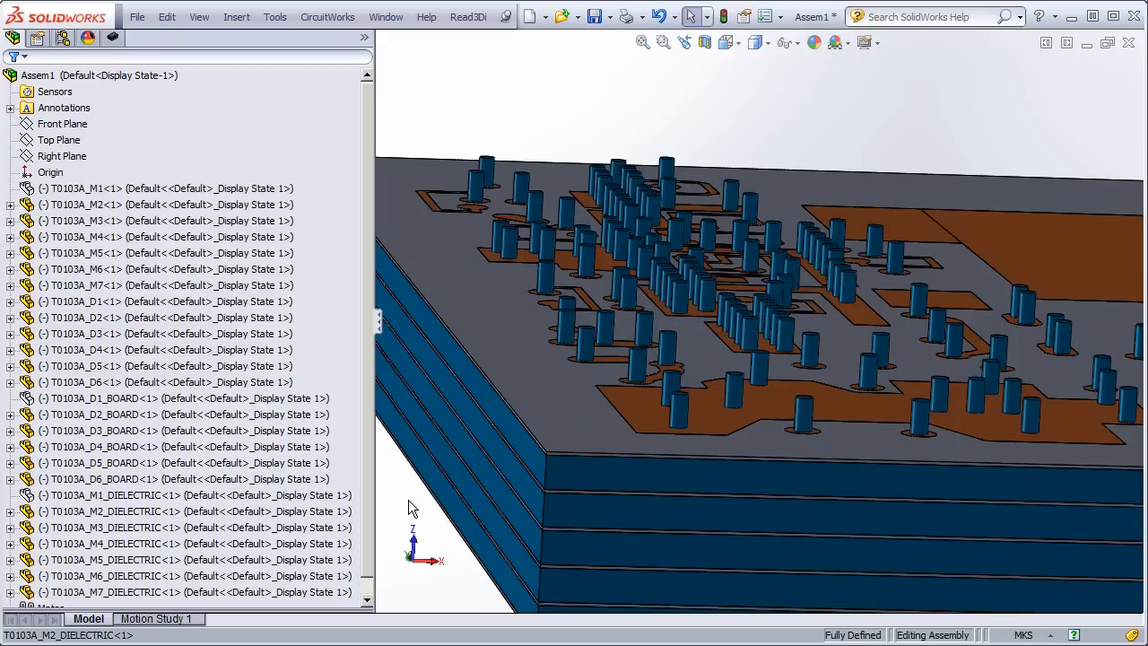